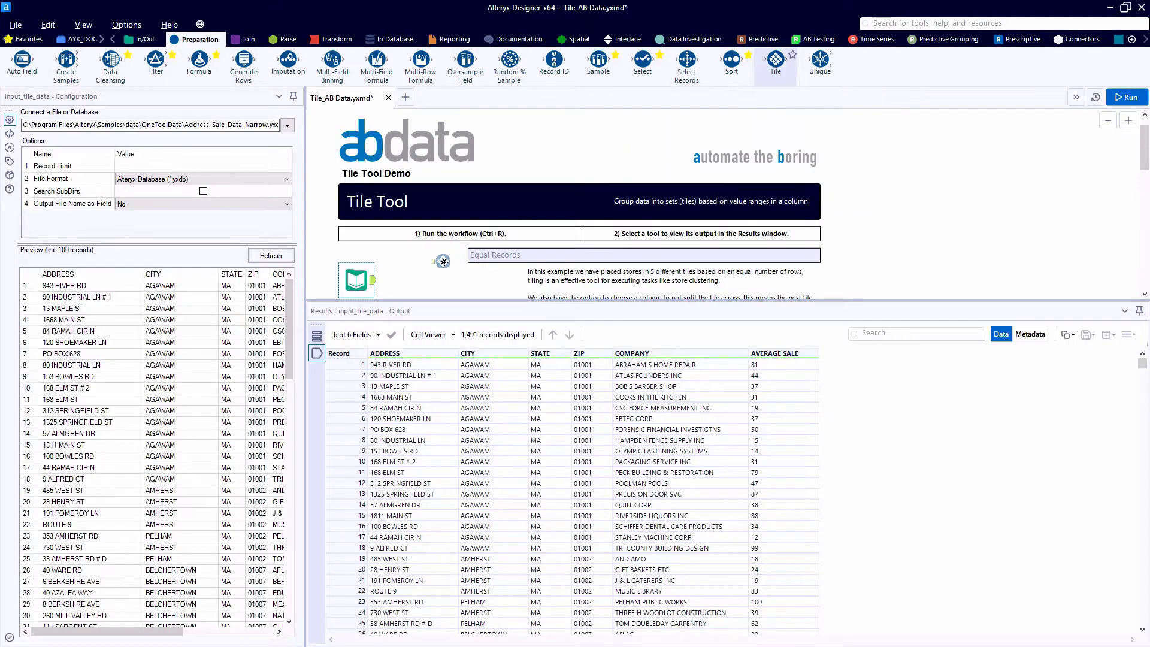
- Select the Tile tool after the address sales data to show its Smart Tile on AVERAGE SALE settings
left_click(428, 278)
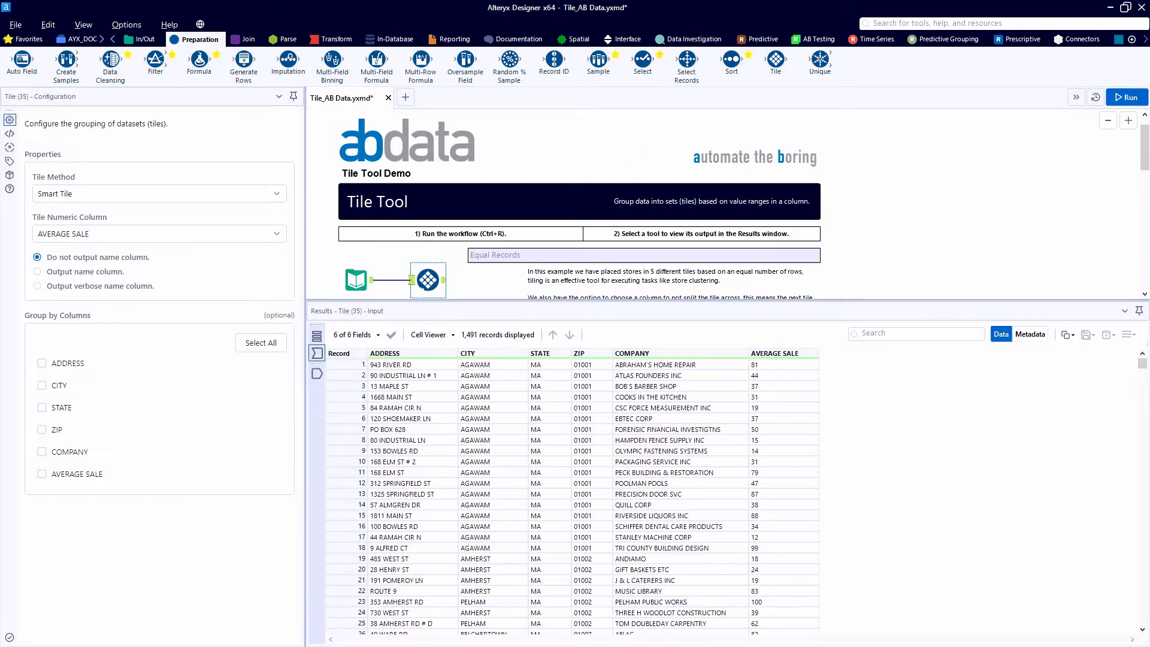
scroll("down", 3)
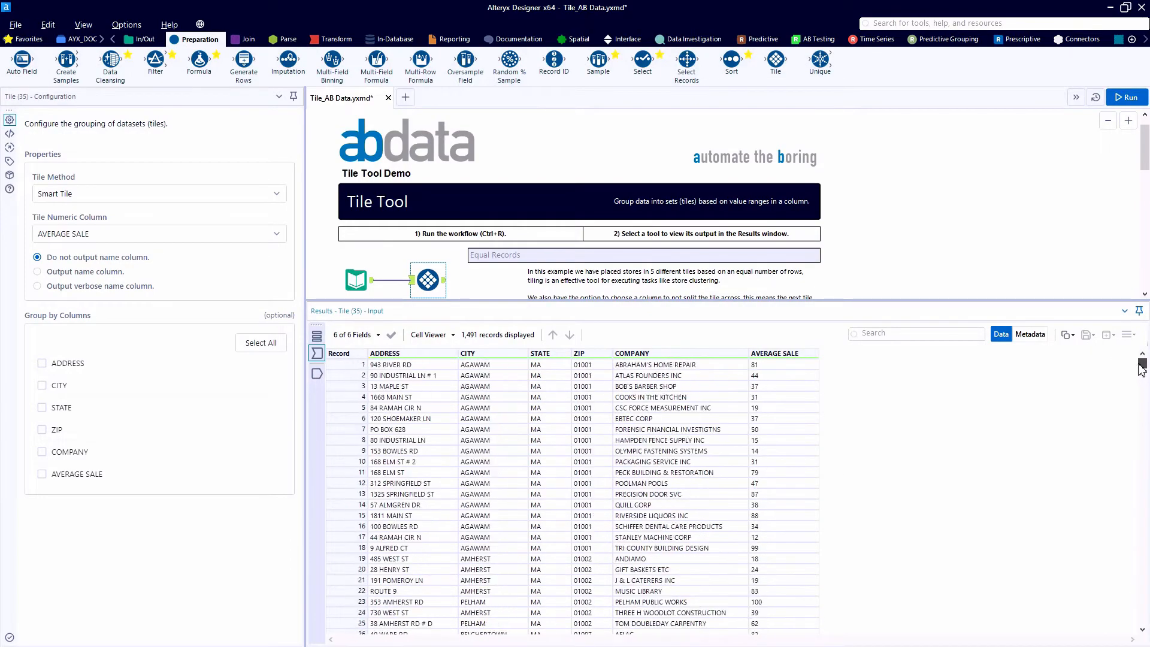
mouse_move(238, 264)
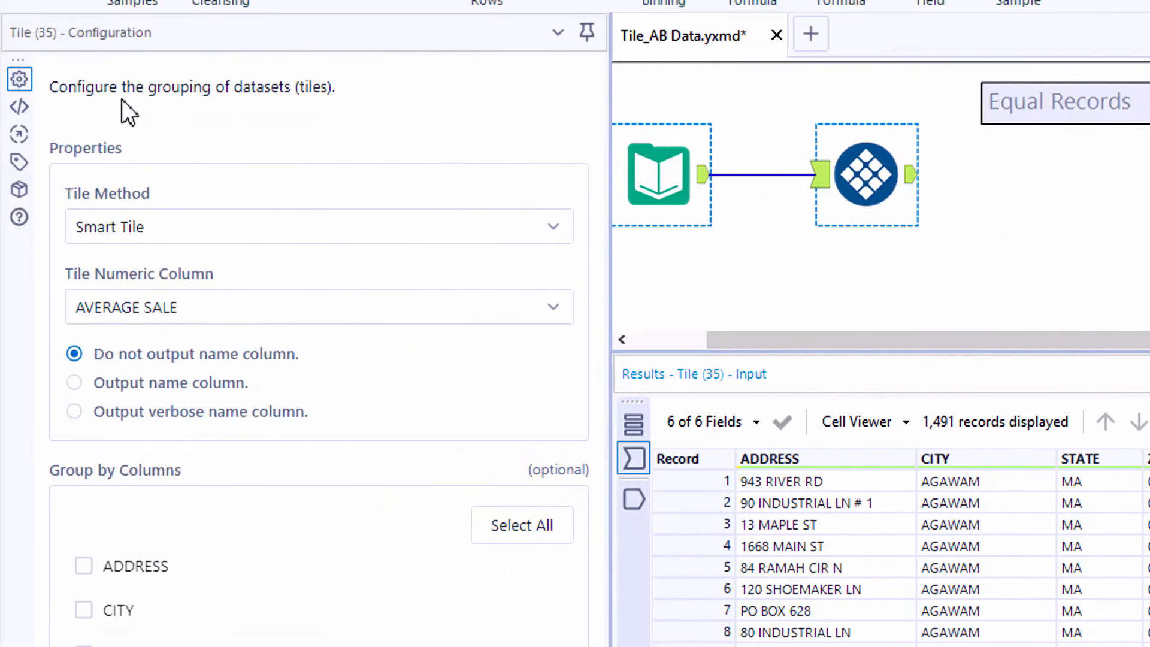
- Set the Tile tool to Equal Records with 5 tiles and run the workflow
left_click(318, 226)
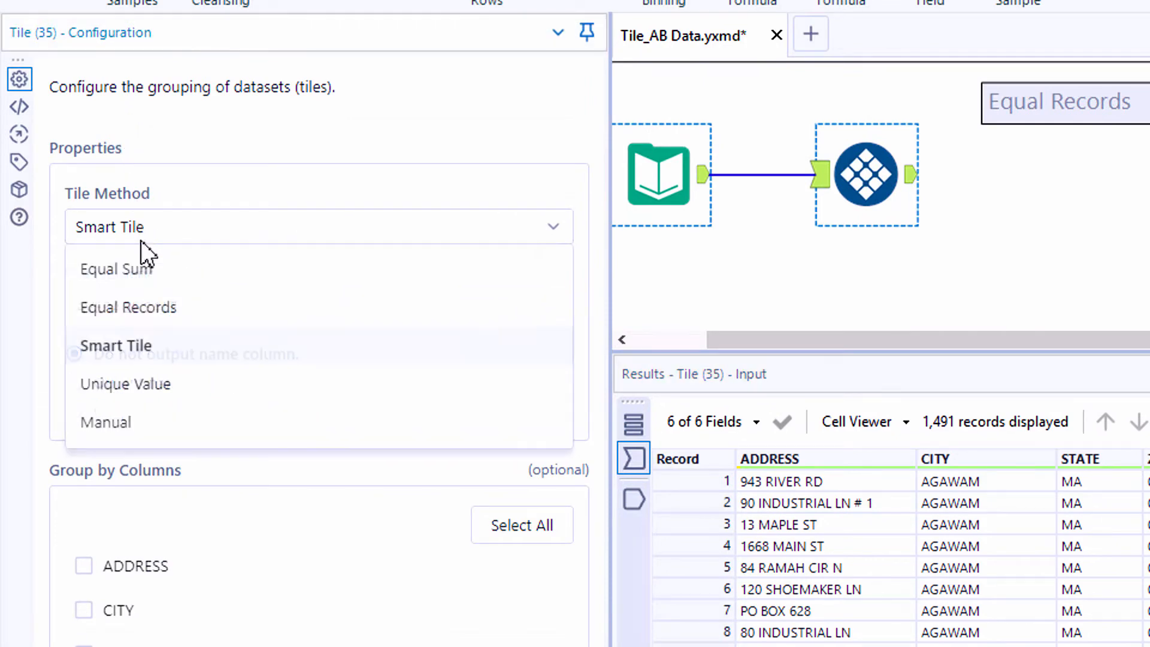
left_click(127, 307)
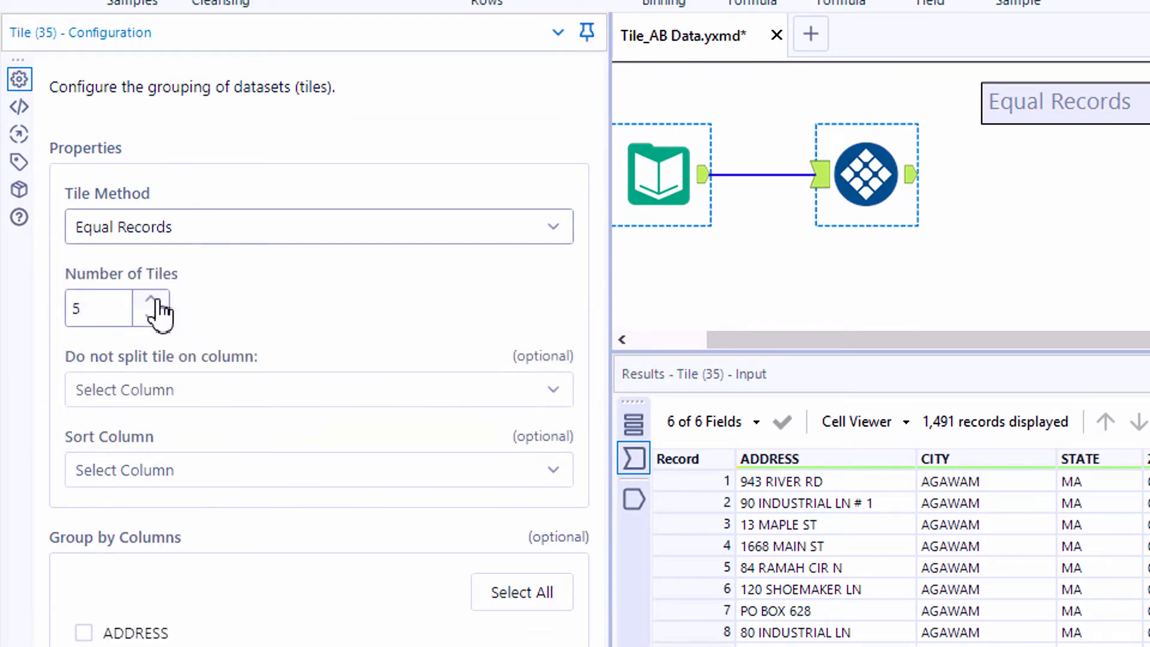
left_click(98, 307)
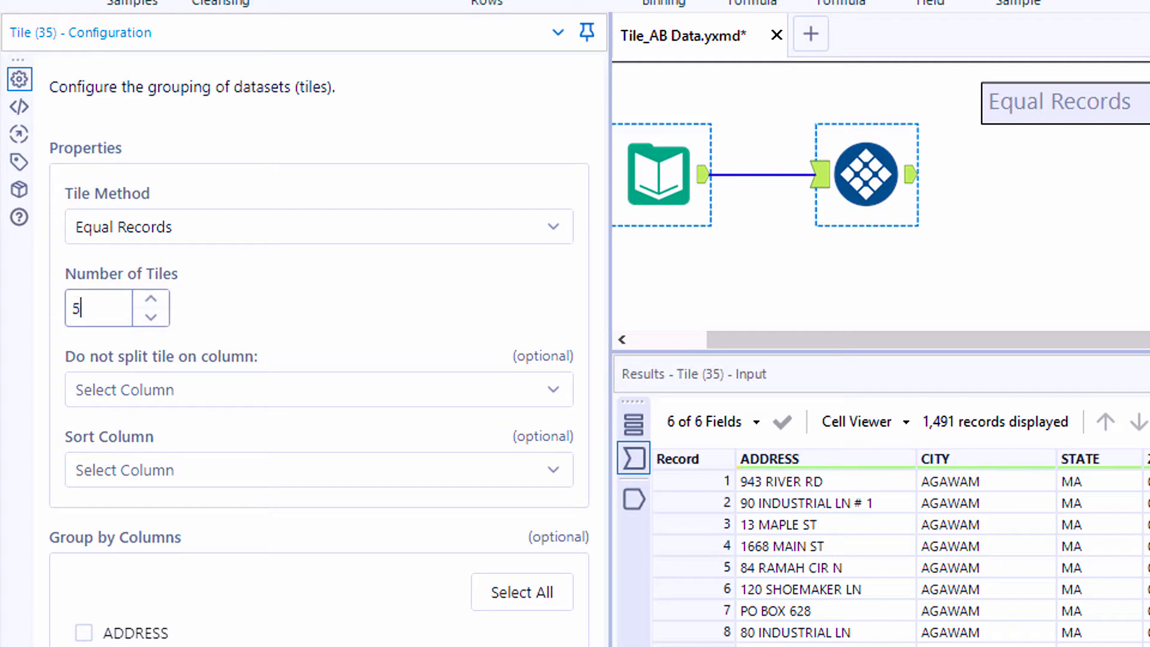
mouse_move(170, 383)
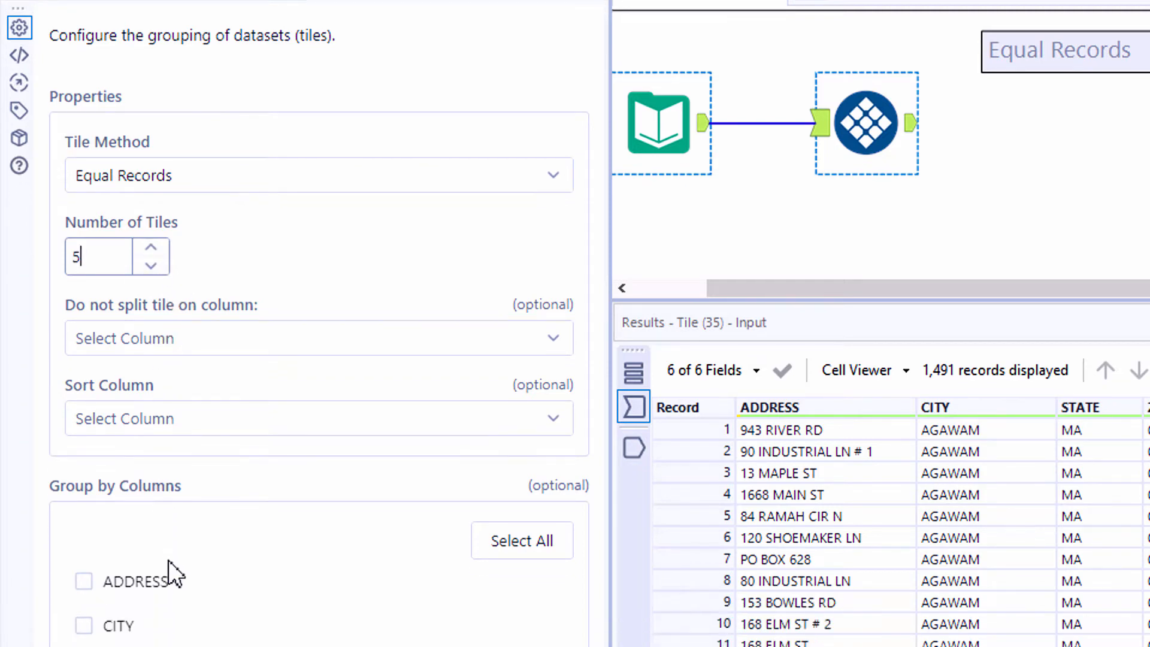
scroll("down", 3)
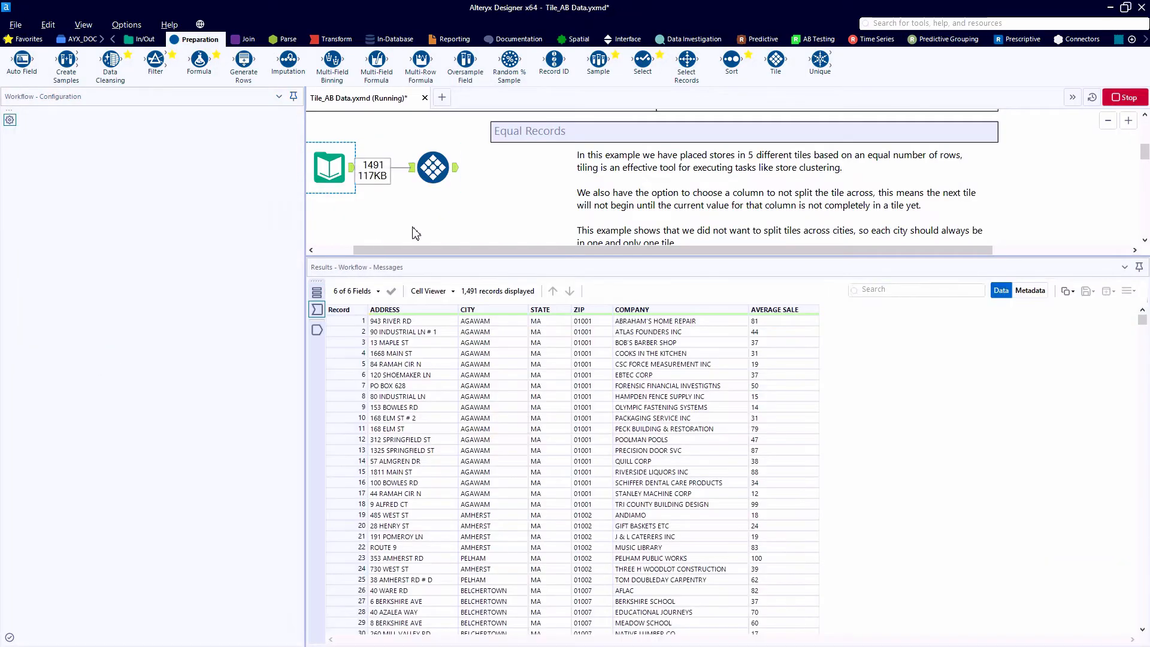
- Select the Tile tool and show its output records with Tile_SequenceNum in Results
left_click(432, 167)
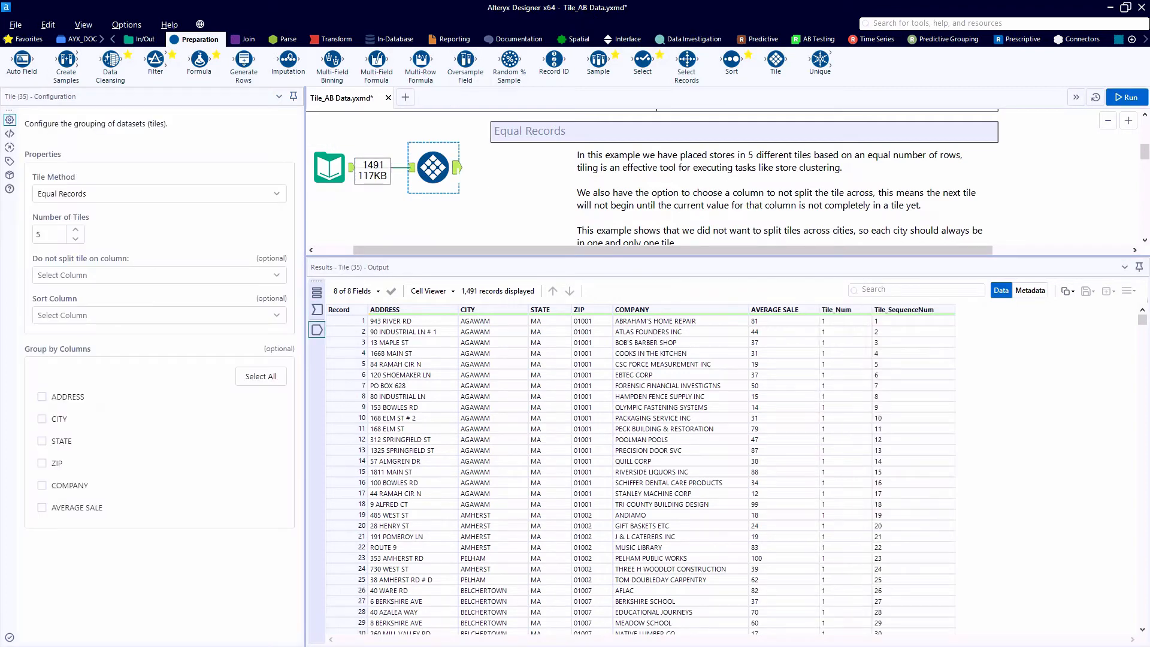
left_click(317, 329)
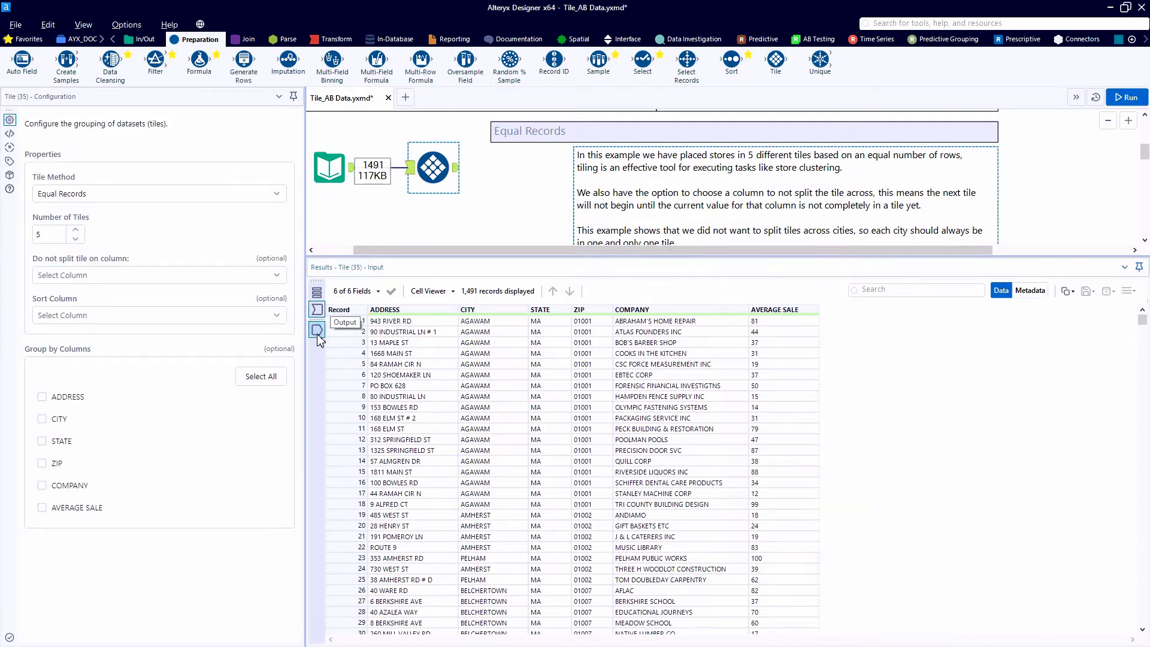
left_click(317, 330)
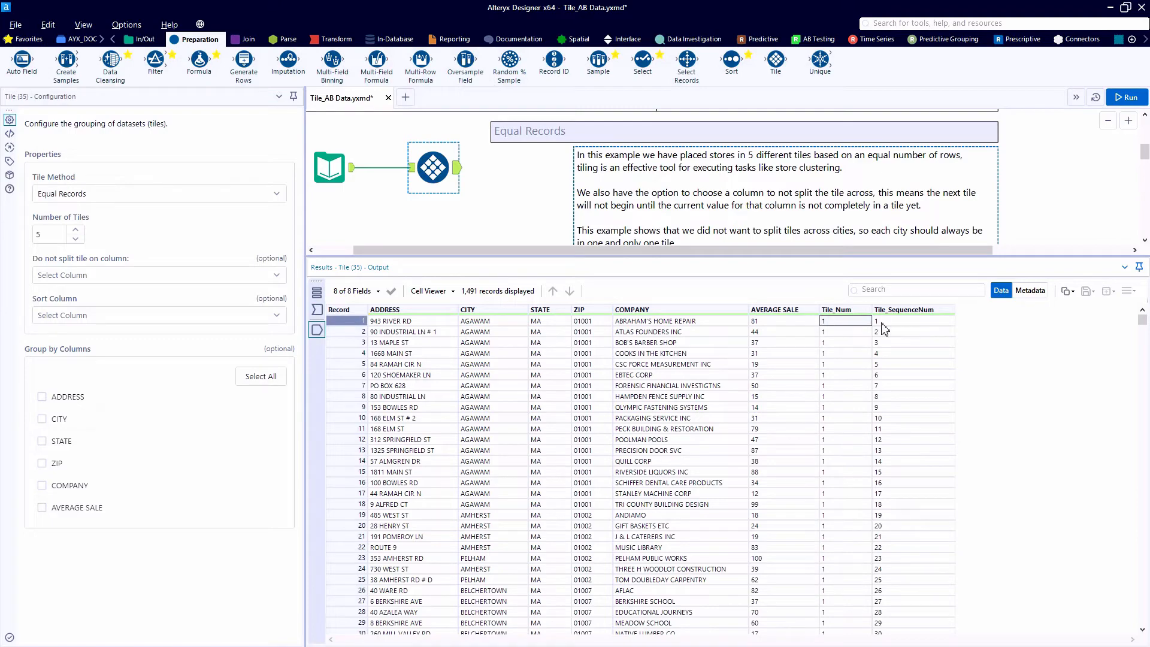
left_click(913, 331)
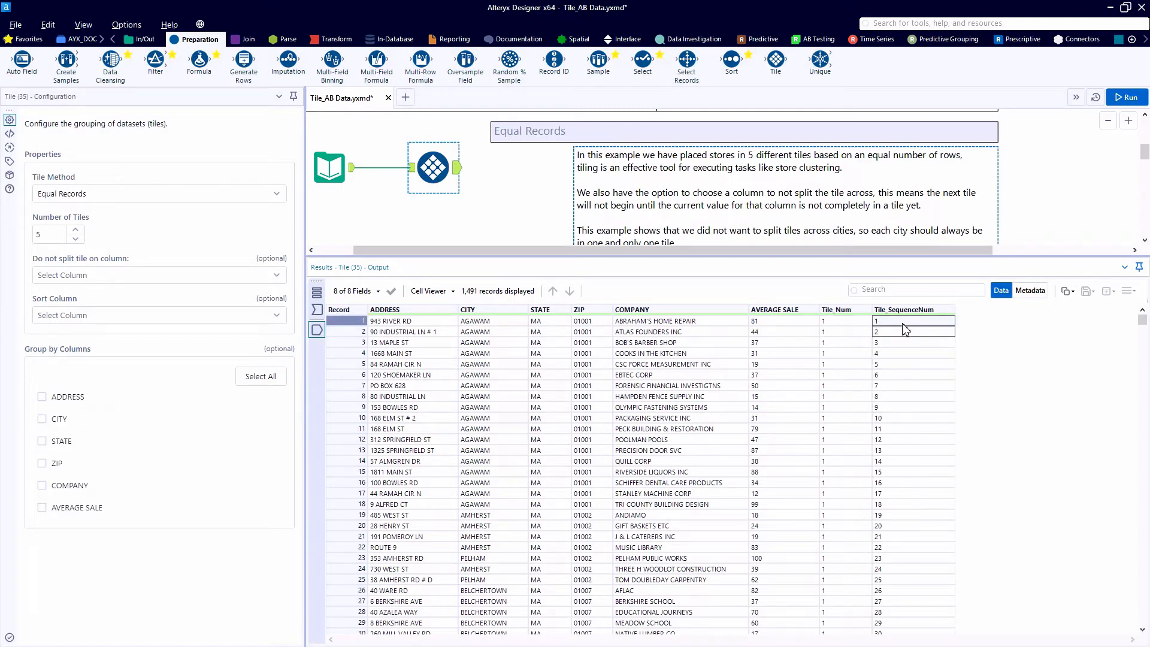
- Scroll to the boundary where tile 1 ends at record 299 and tile 2 starts at 300
scroll("down", 3)
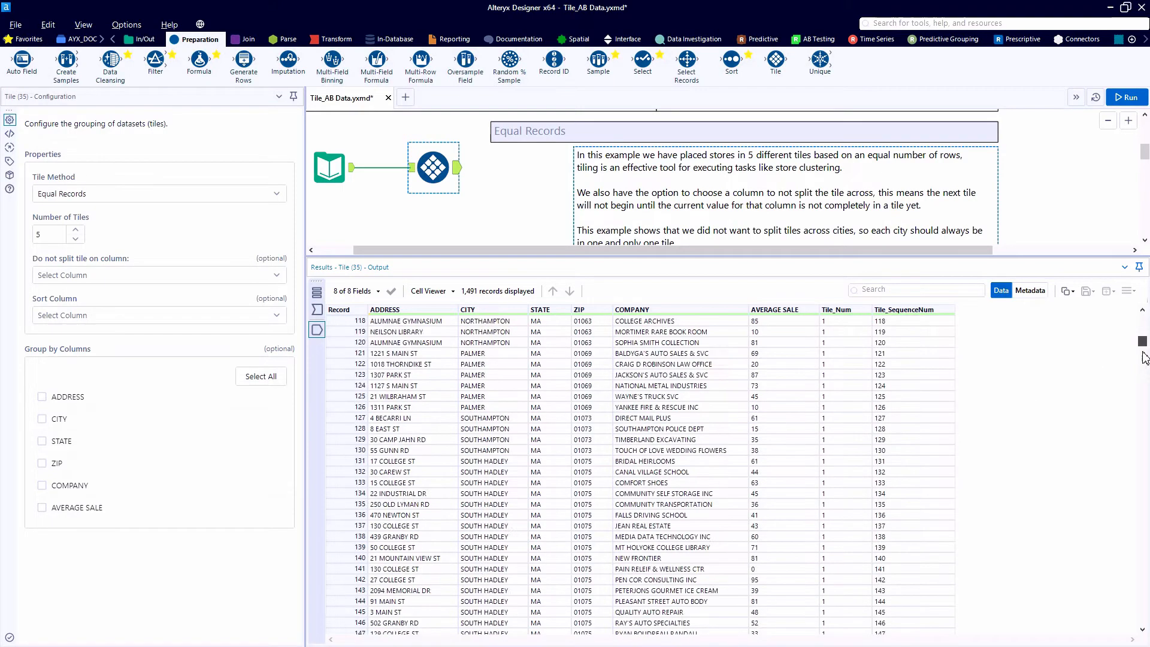
scroll("down", 3)
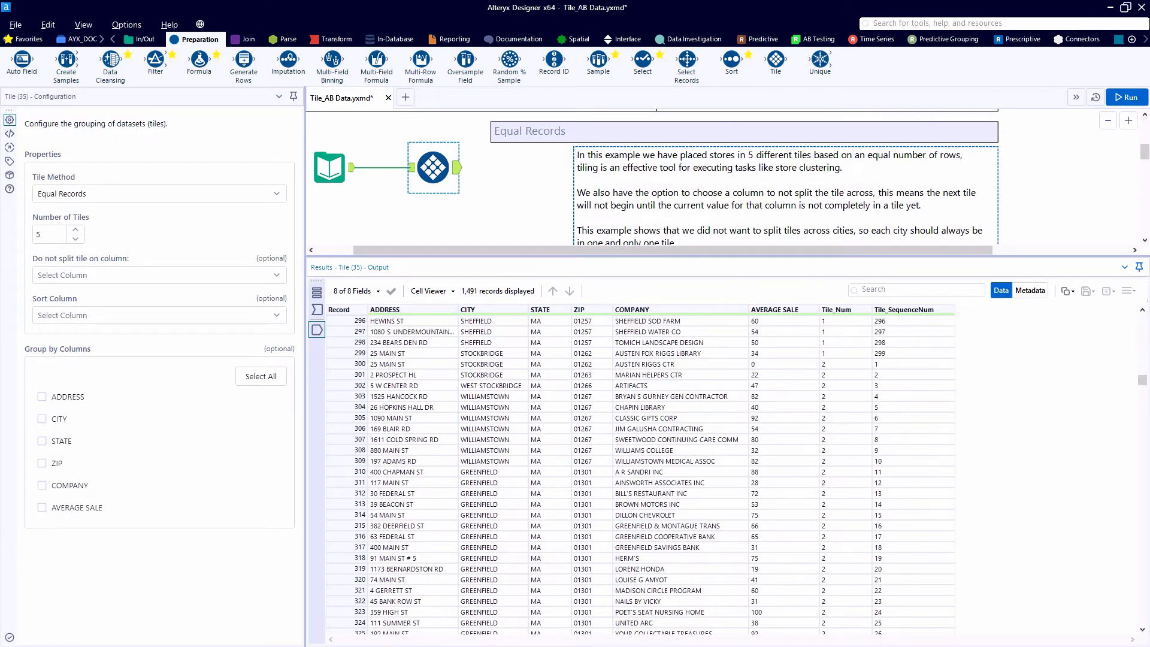
left_click(359, 331)
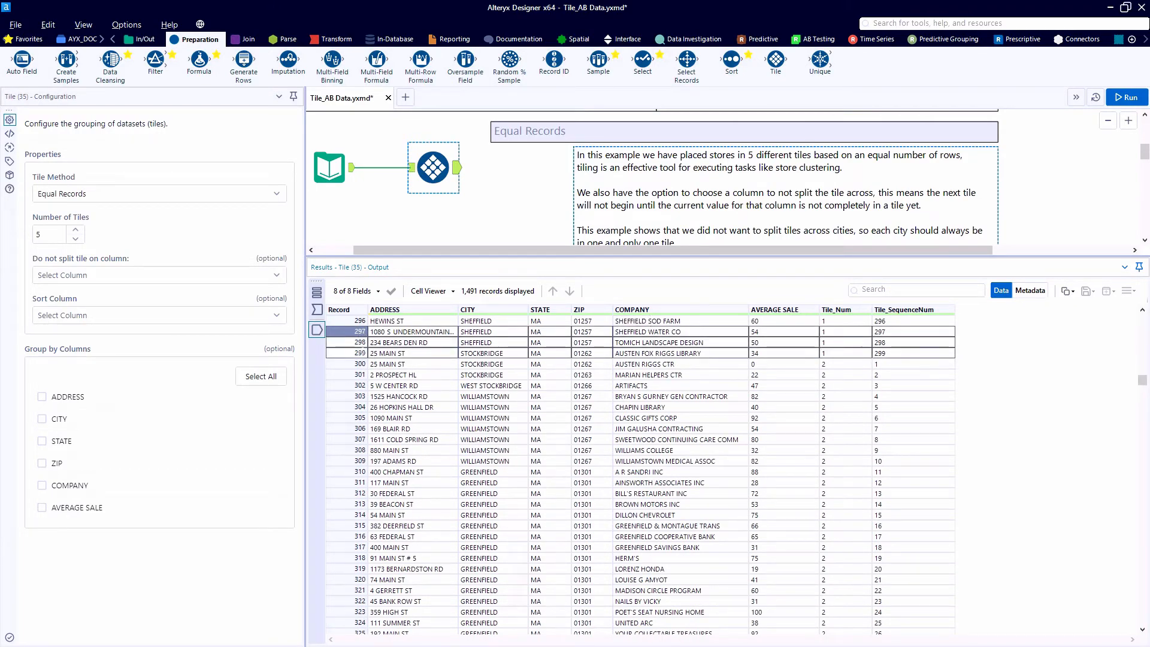
left_click(411, 353)
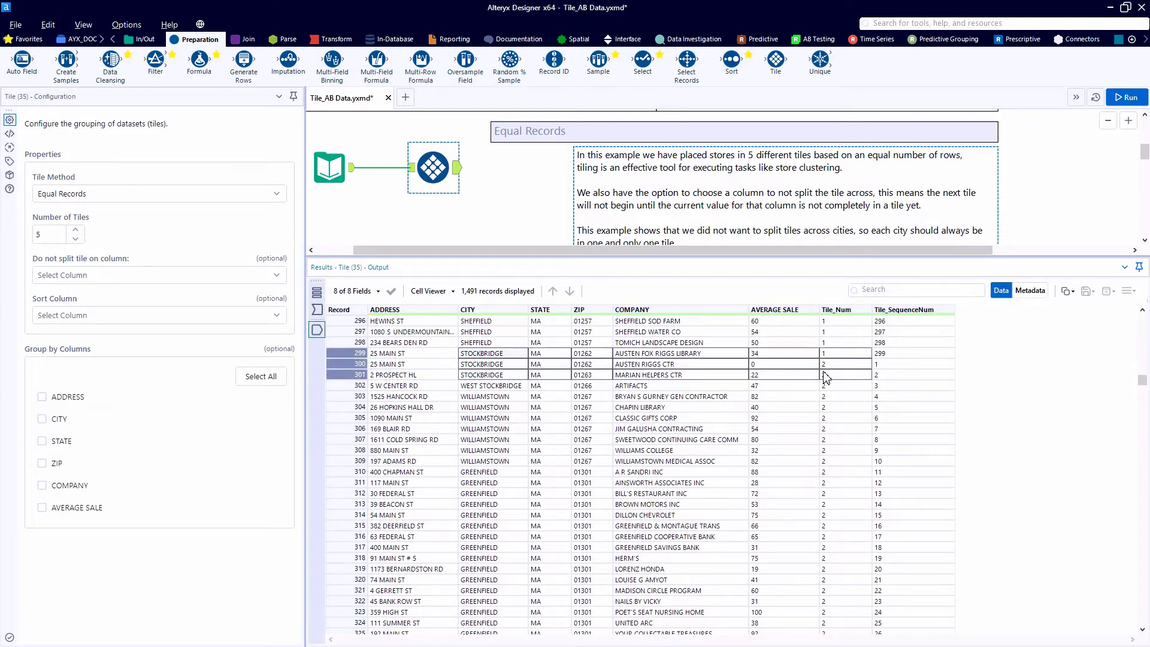
mouse_move(839, 376)
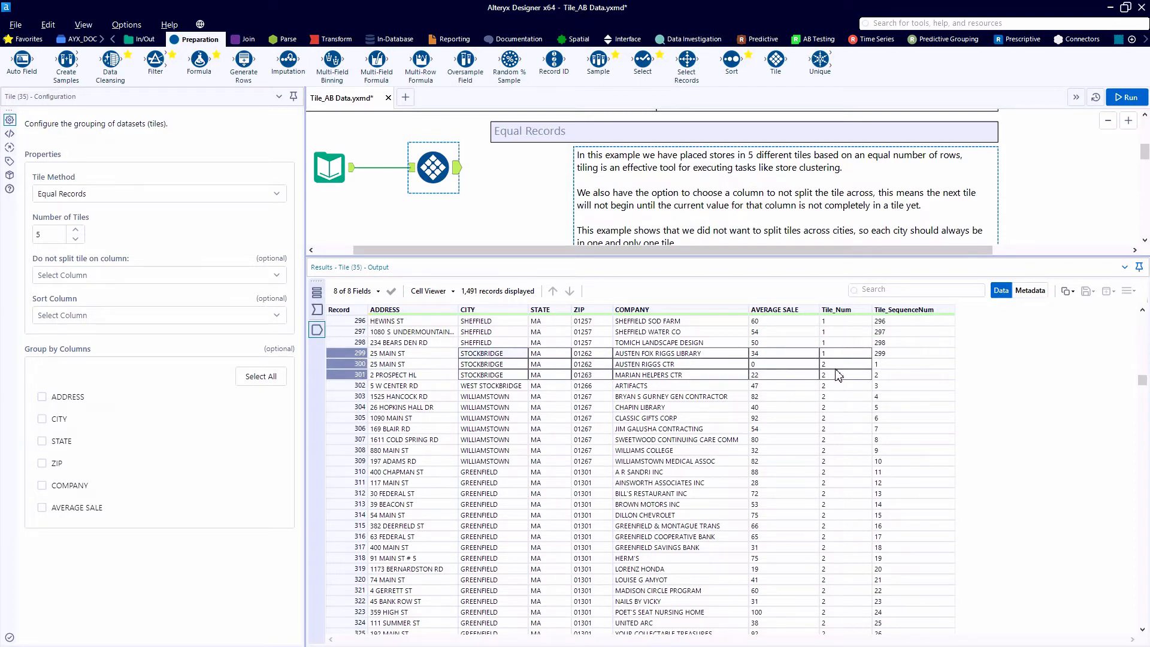
right_click(433, 166)
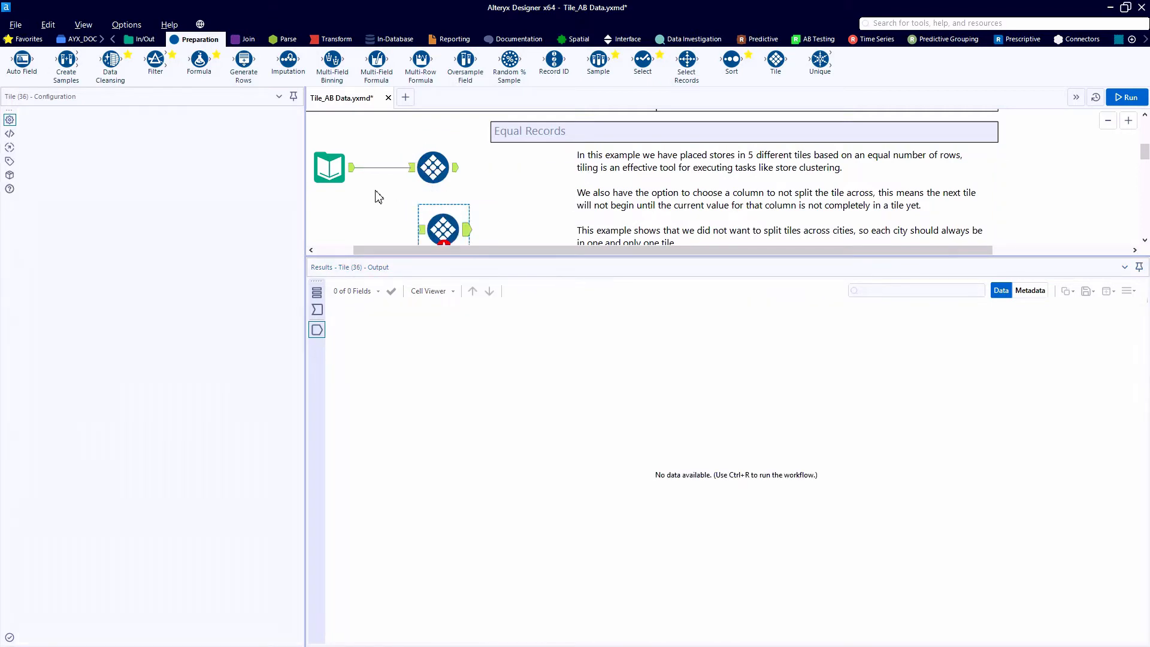
- Connect the new Tile tool to the store data and keep each CITY within one tile
left_click(444, 225)
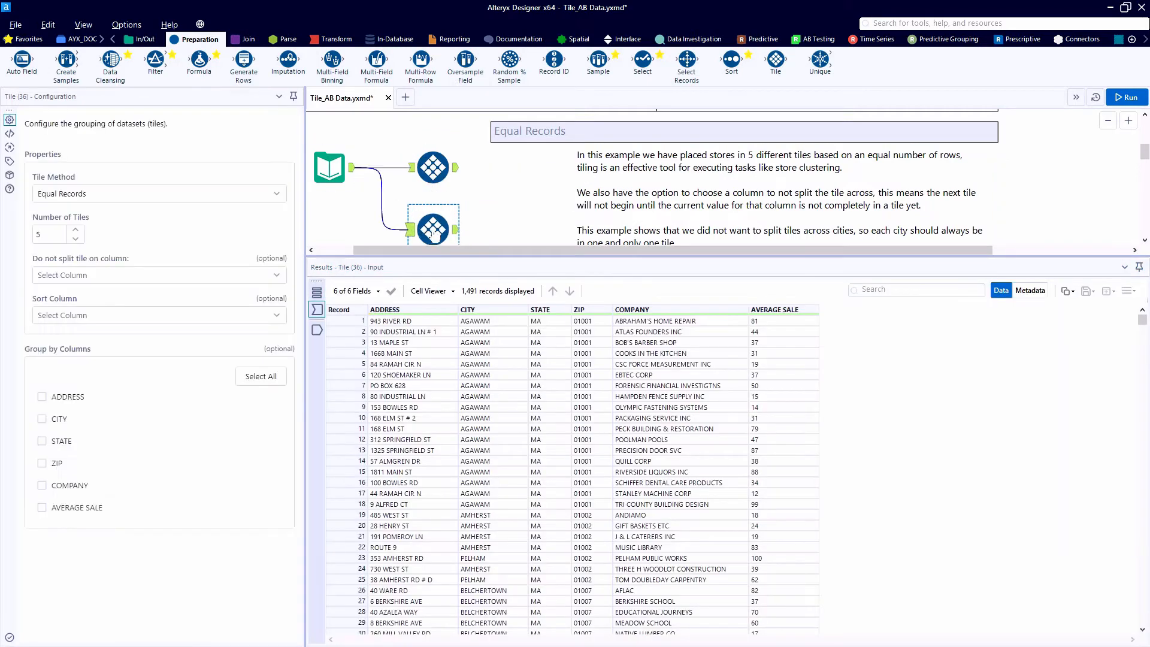
left_click(157, 275)
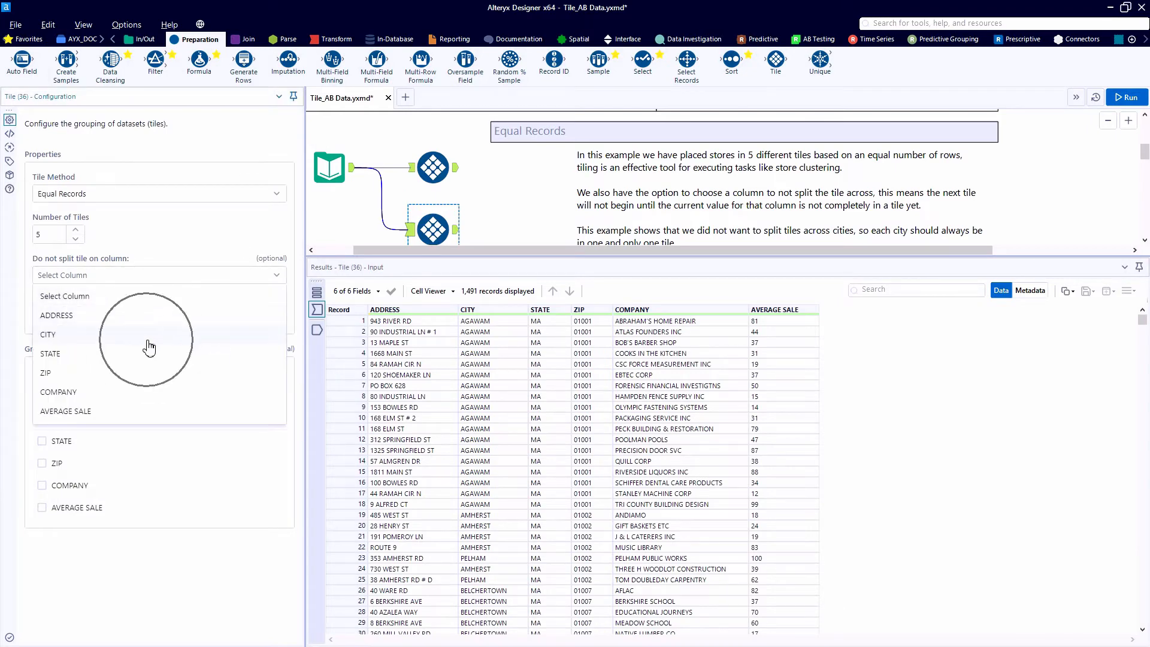
left_click(48, 334)
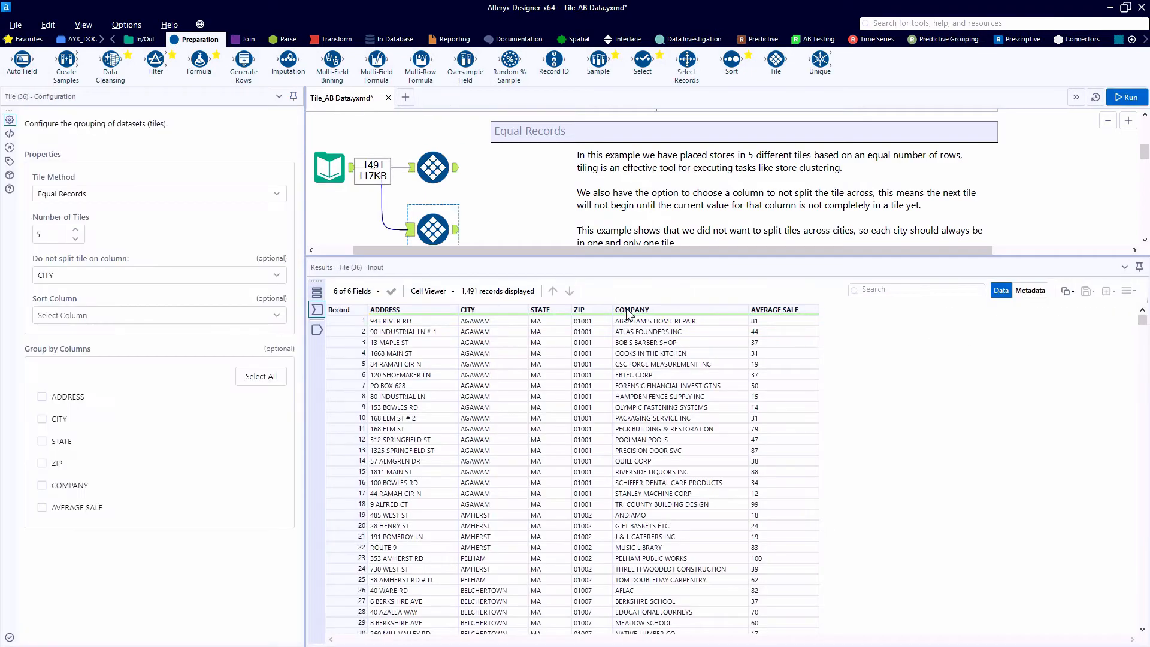
- View its output and highlight the Stockbridge rows that close tile 1
left_click(453, 228)
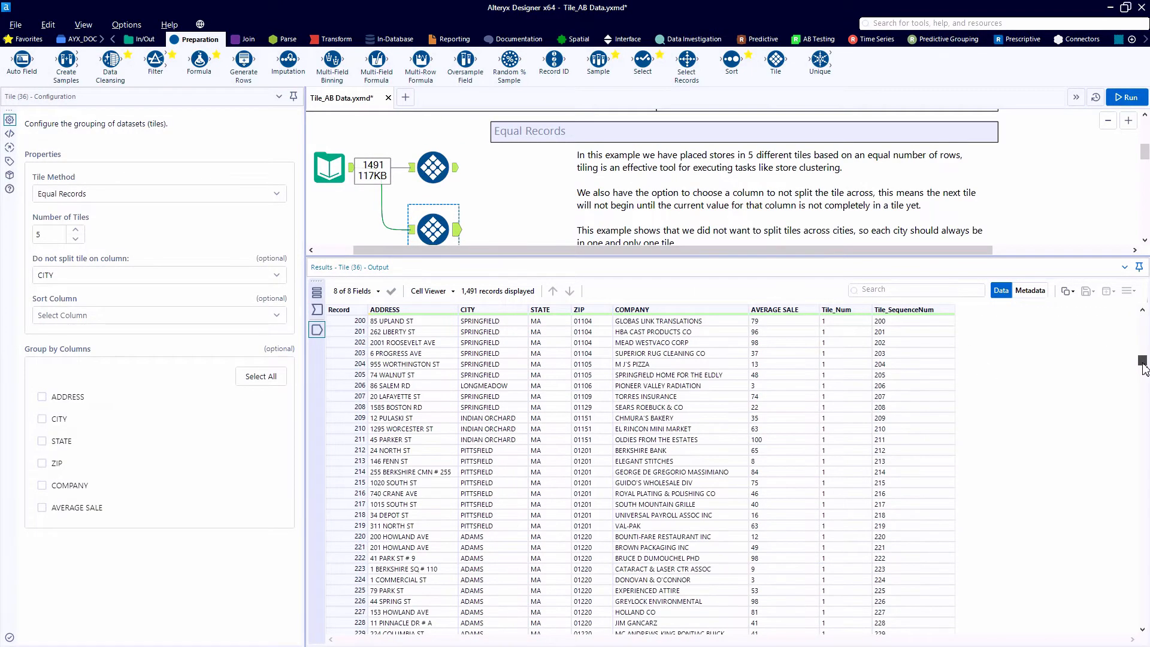
scroll("down", 3)
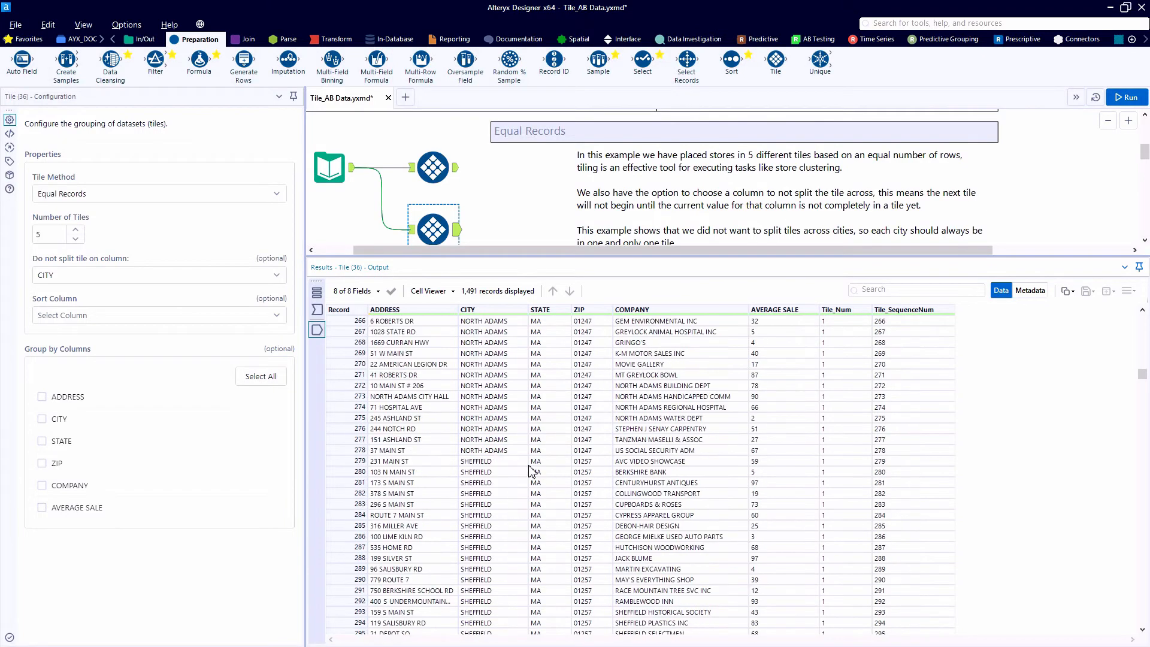
scroll("down", 3)
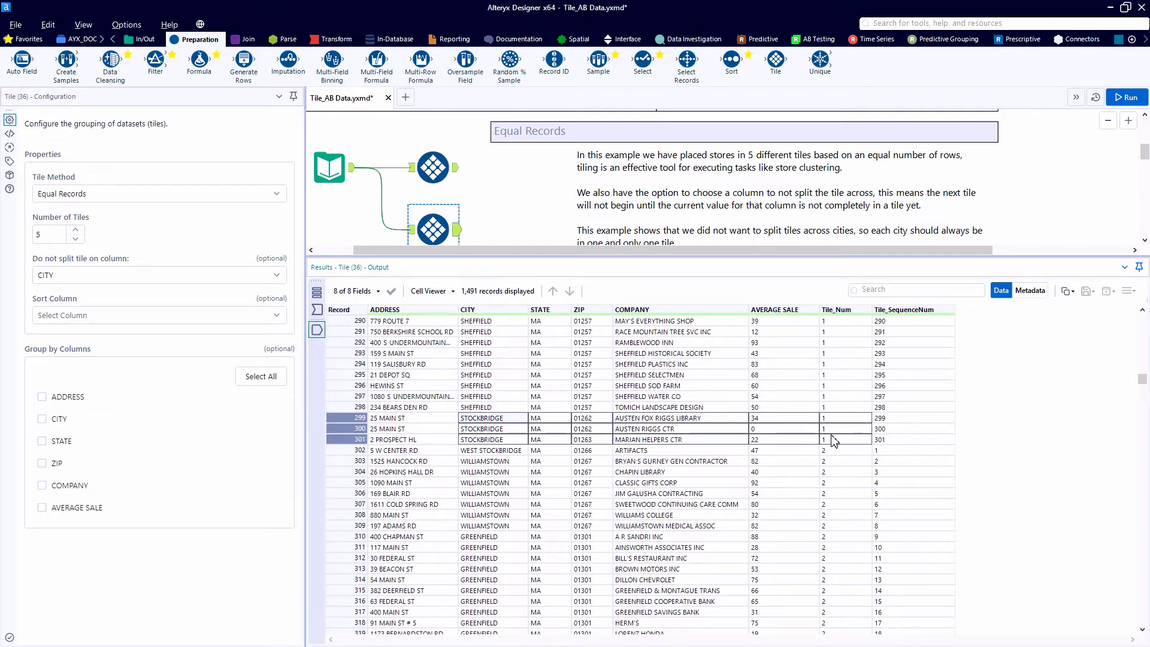
left_click(433, 167)
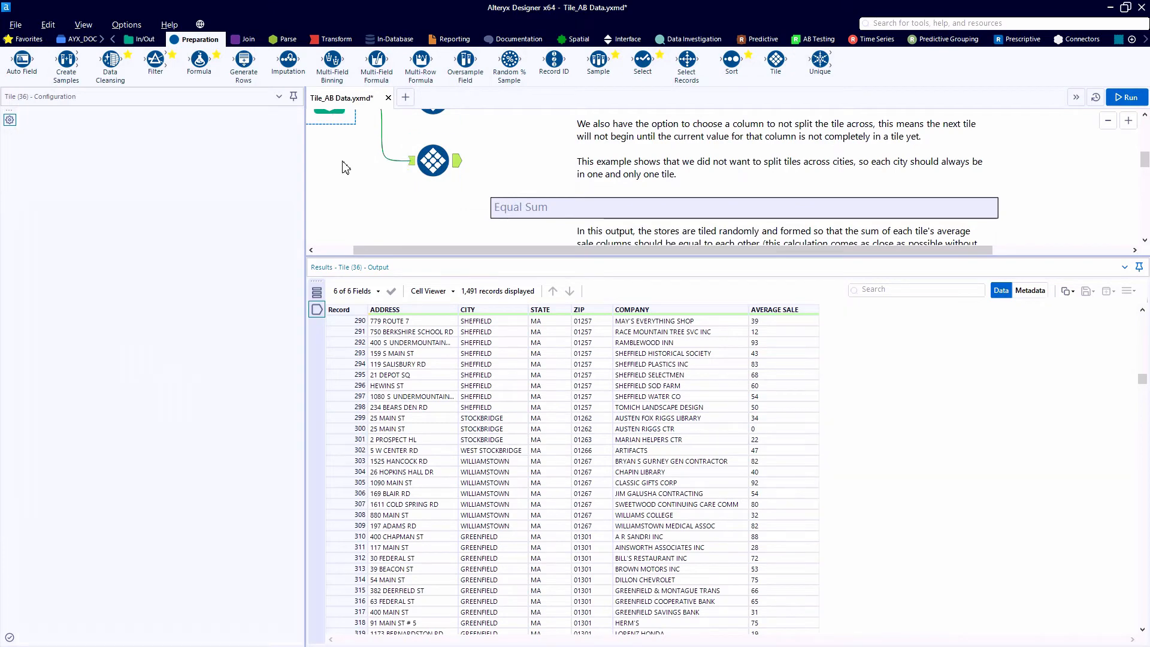
- Set Tile (37) to Equal Sum on AVERAGE SALE with 5 tiles
left_click(340, 208)
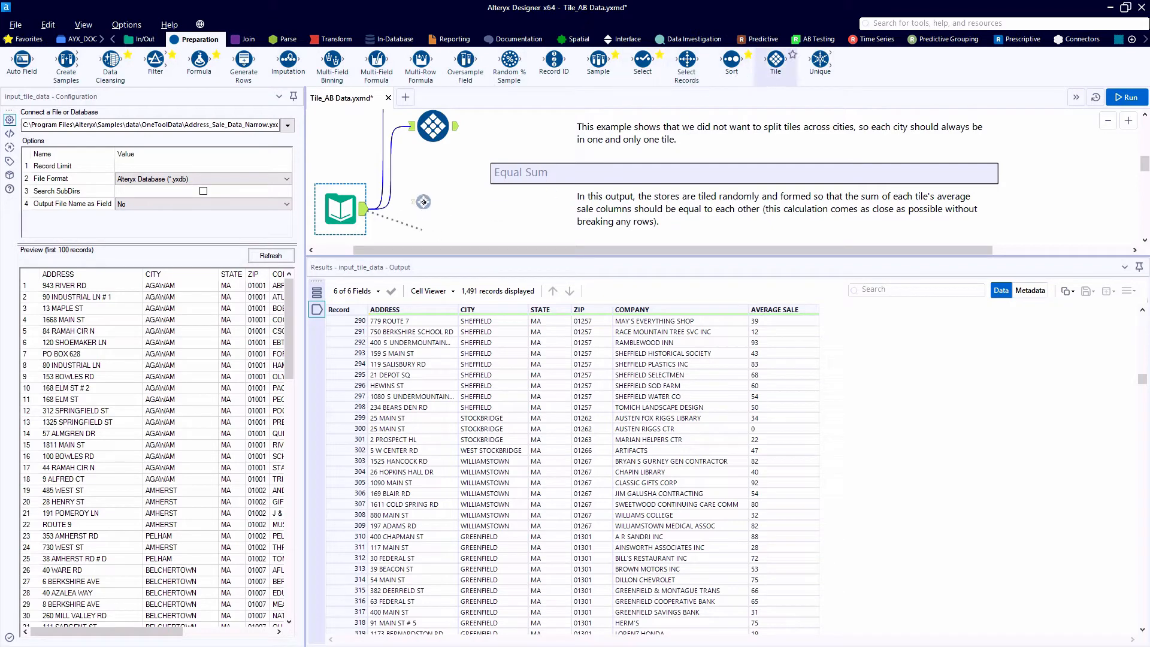
left_click(443, 208)
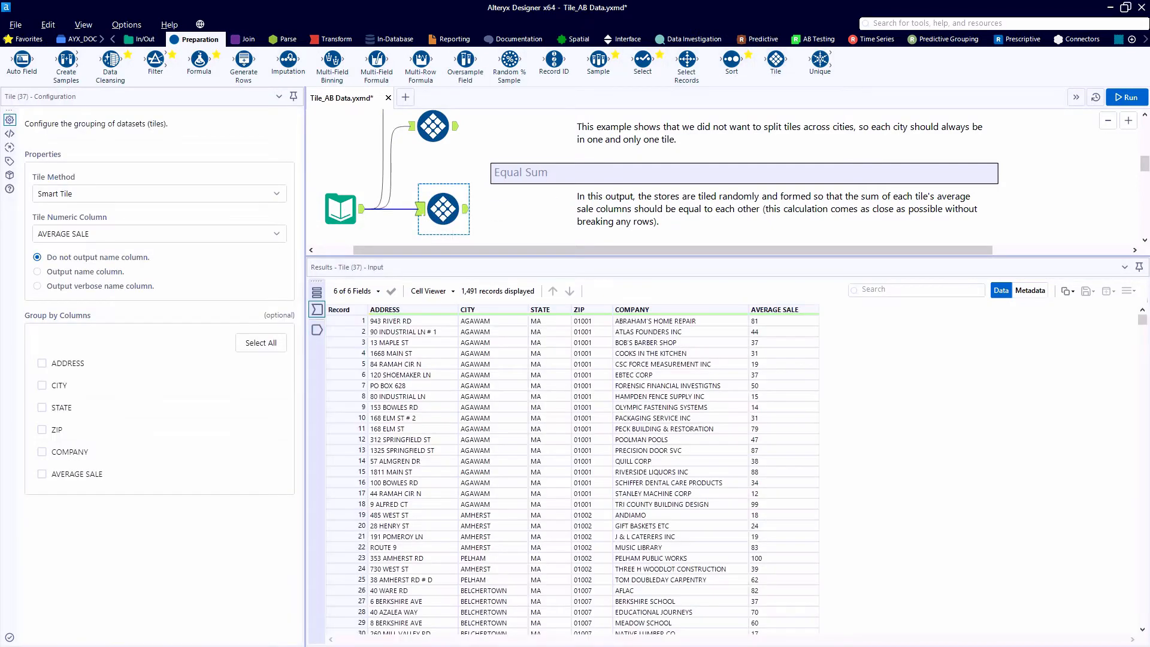
left_click(158, 193)
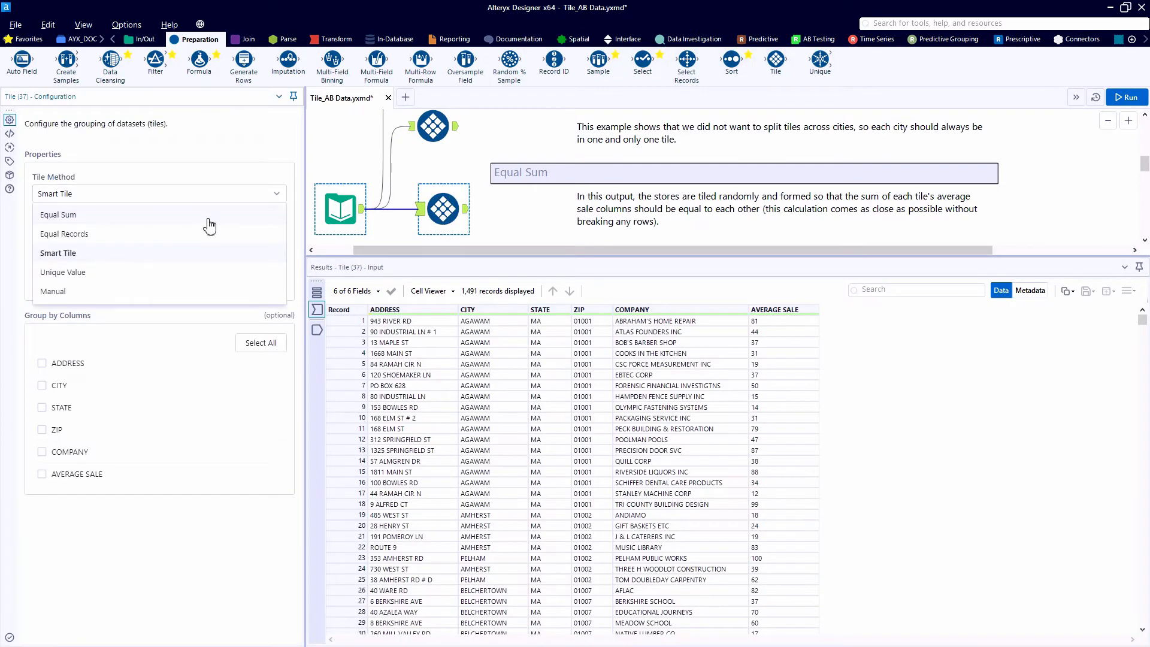
left_click(57, 214)
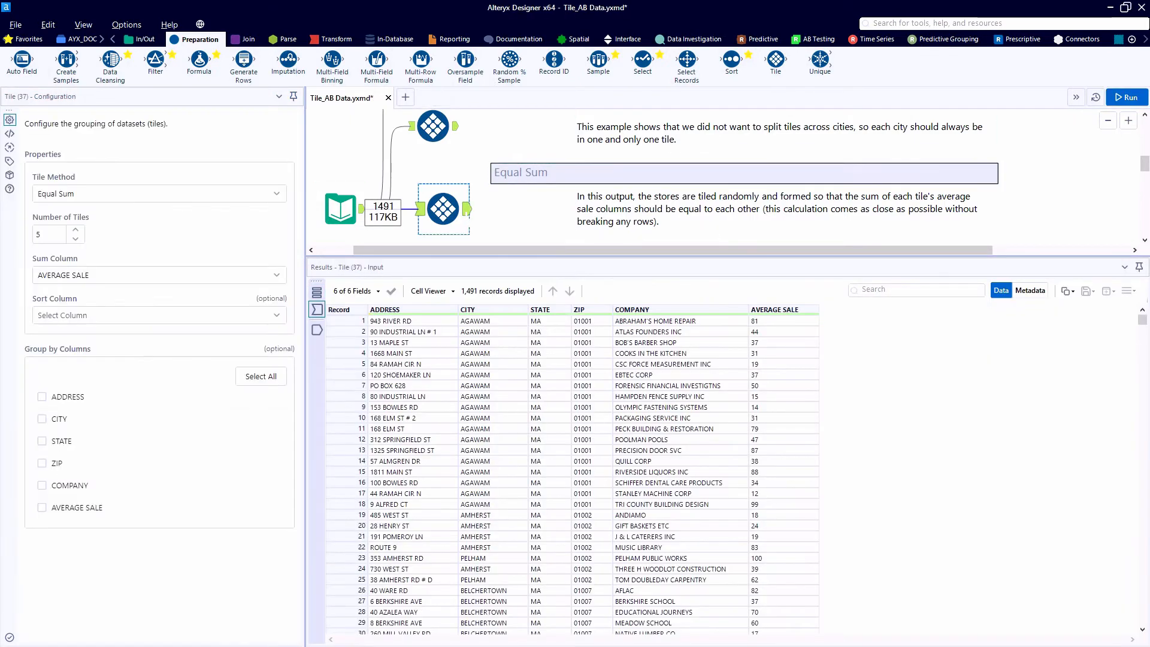
- Show its output records and scroll through the results to tile 5
left_click(454, 202)
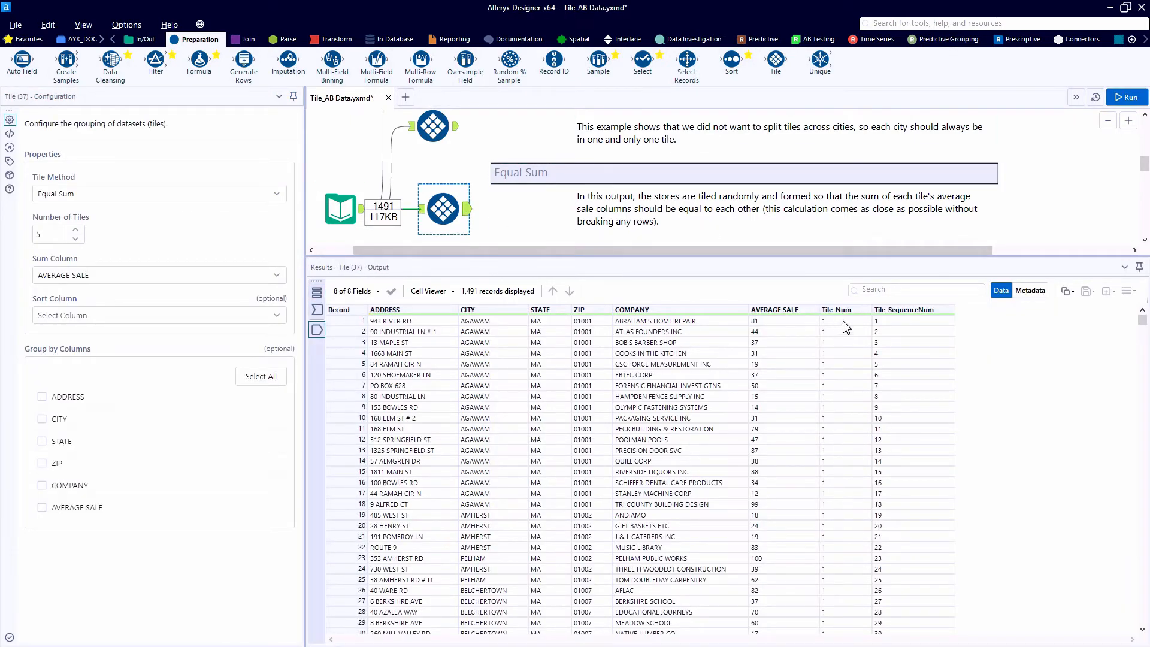
left_click(317, 310)
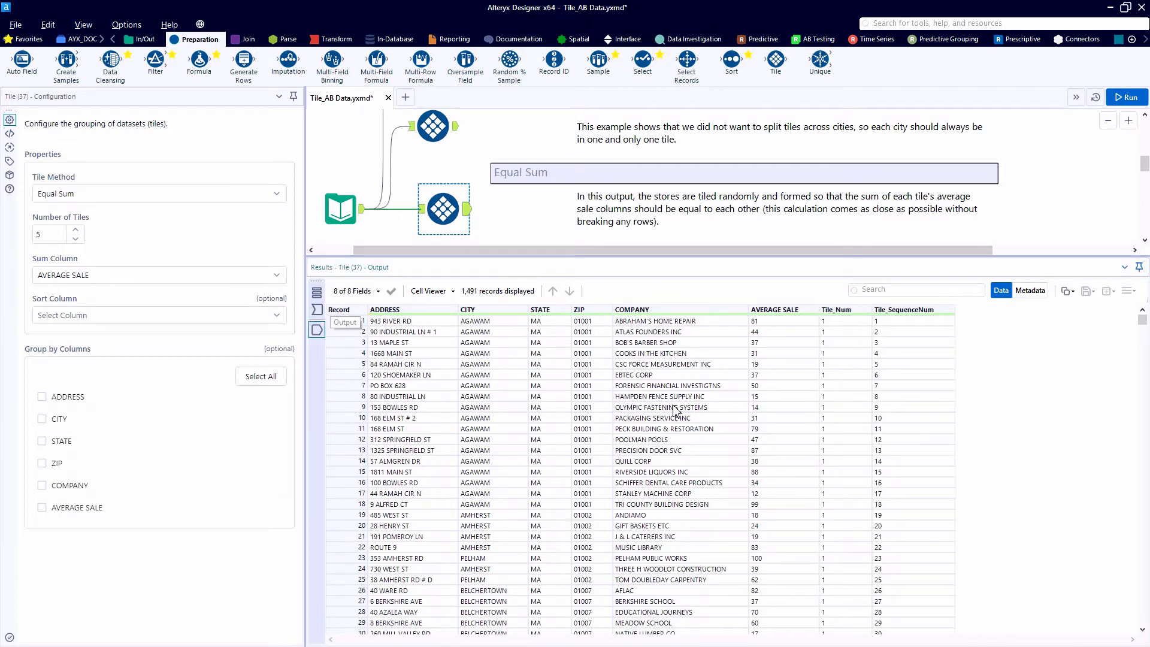
scroll("down", 3)
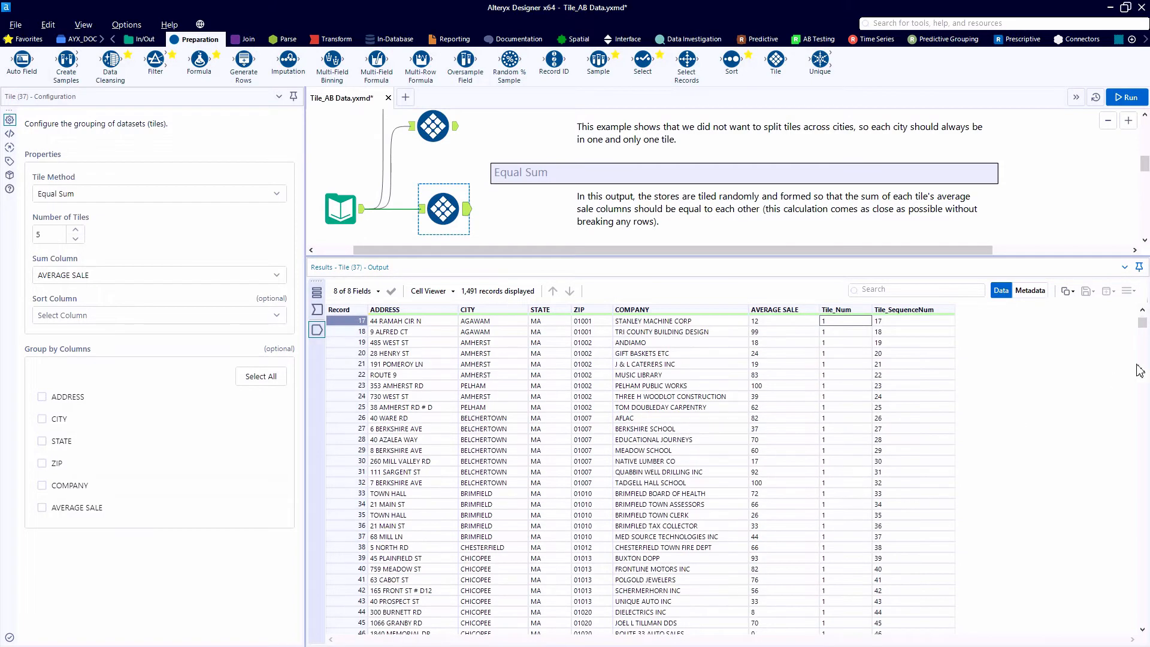
scroll("down", 3)
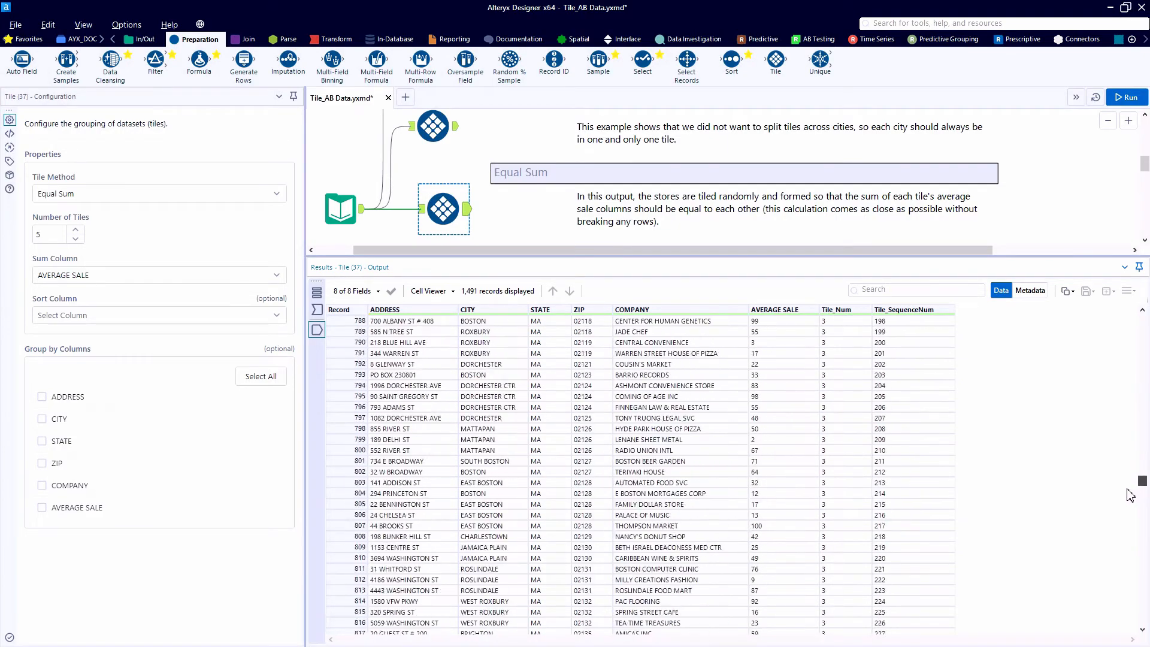
scroll("down", 3)
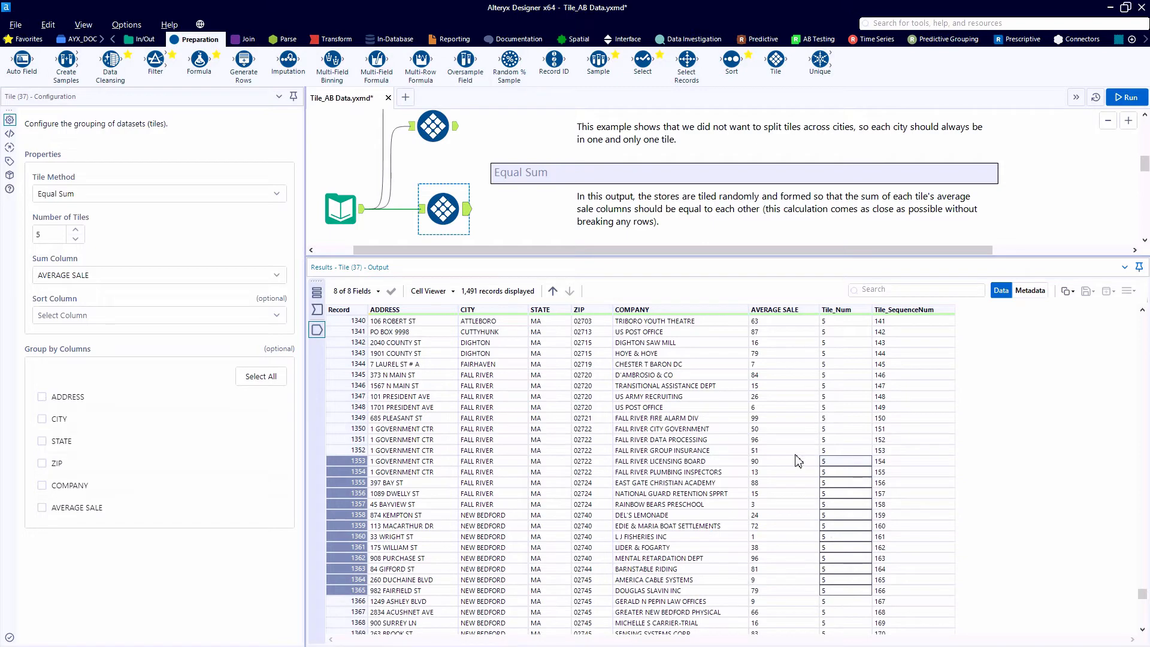
mouse_move(625, 382)
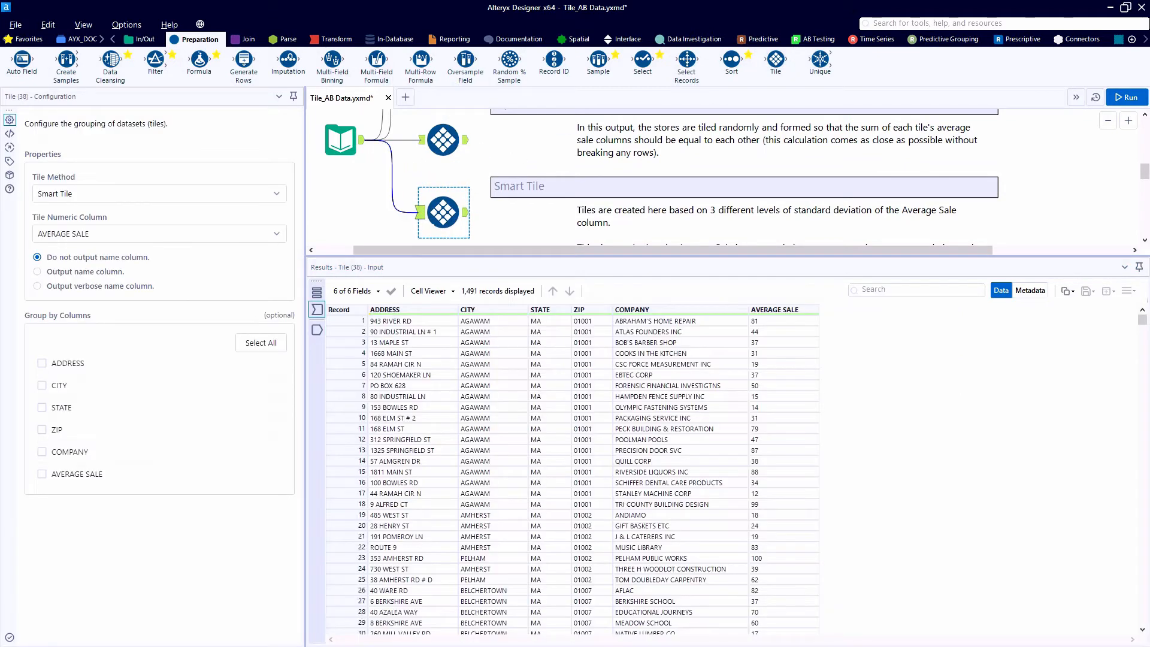
- Enable the verbose name column on Tile (38) and show the SmartTile_Name output
left_click(37, 286)
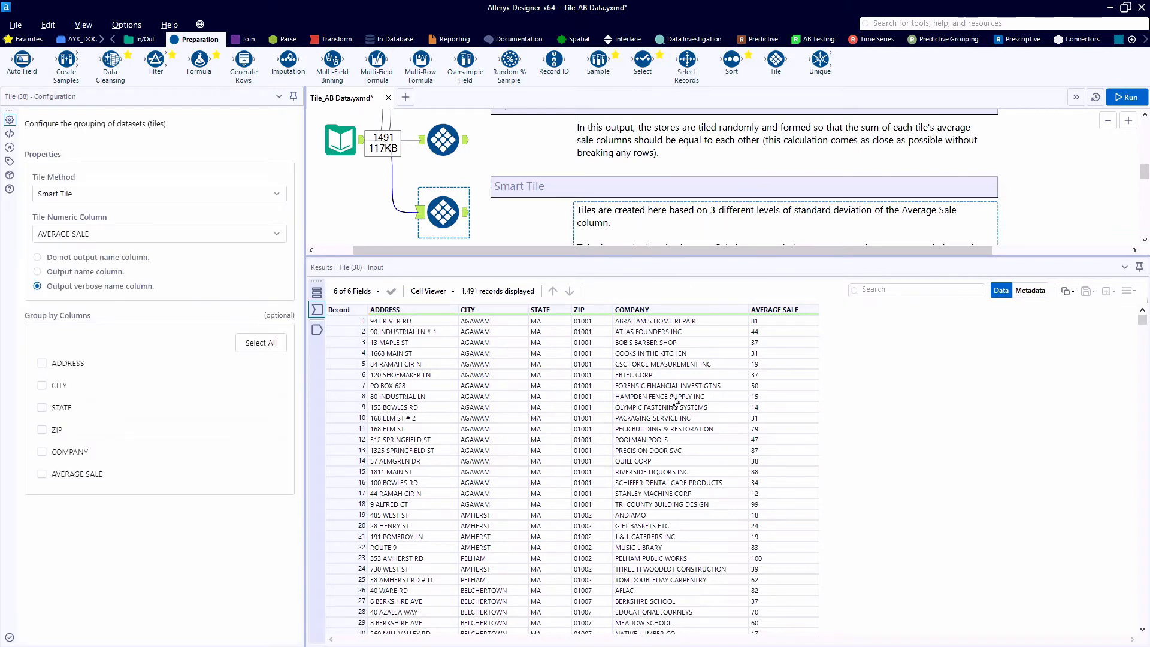
left_click(1129, 96)
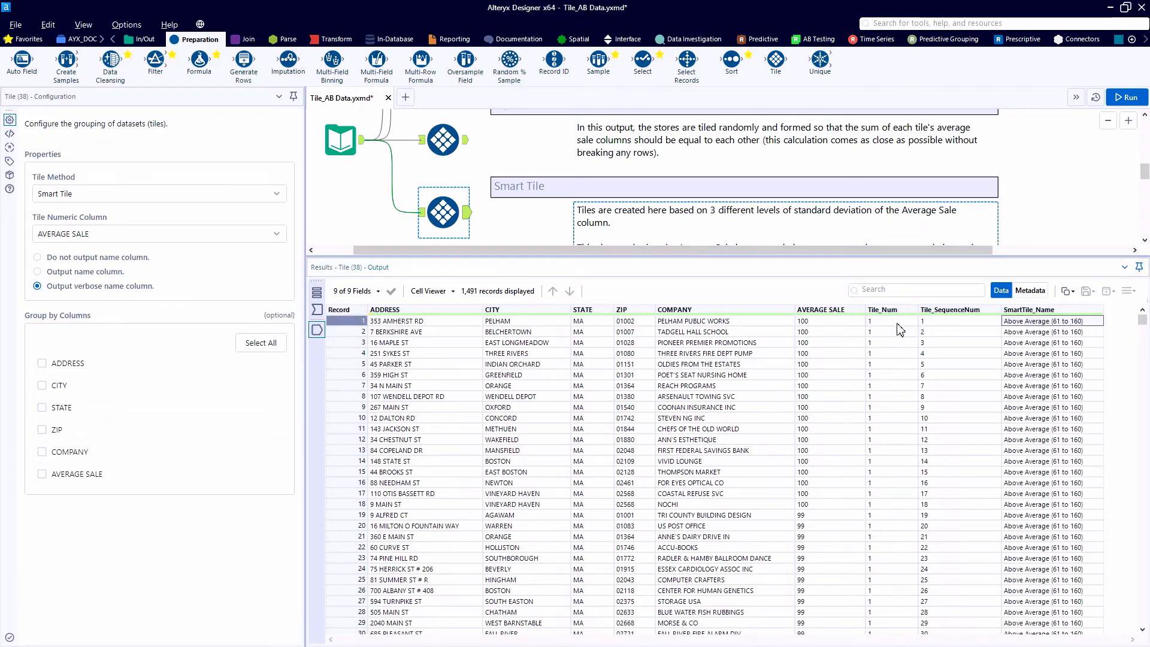
- Review the Smart Tile output's Tile_Num values and tile names by scrolling through the results
left_click(891, 321)
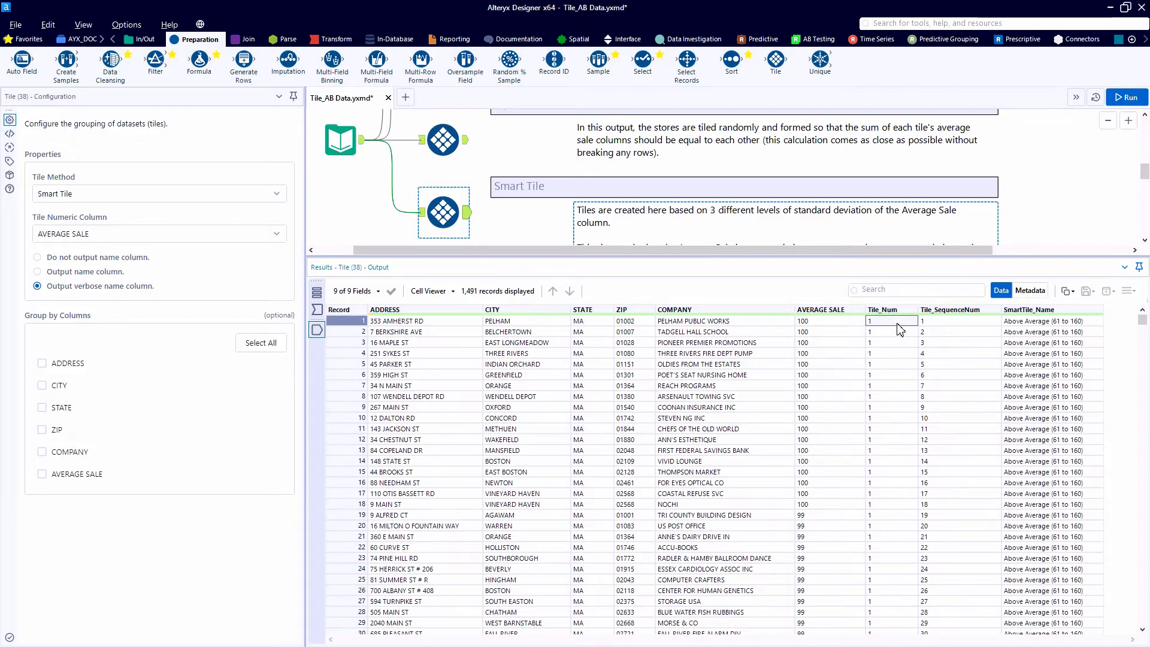
mouse_move(835, 215)
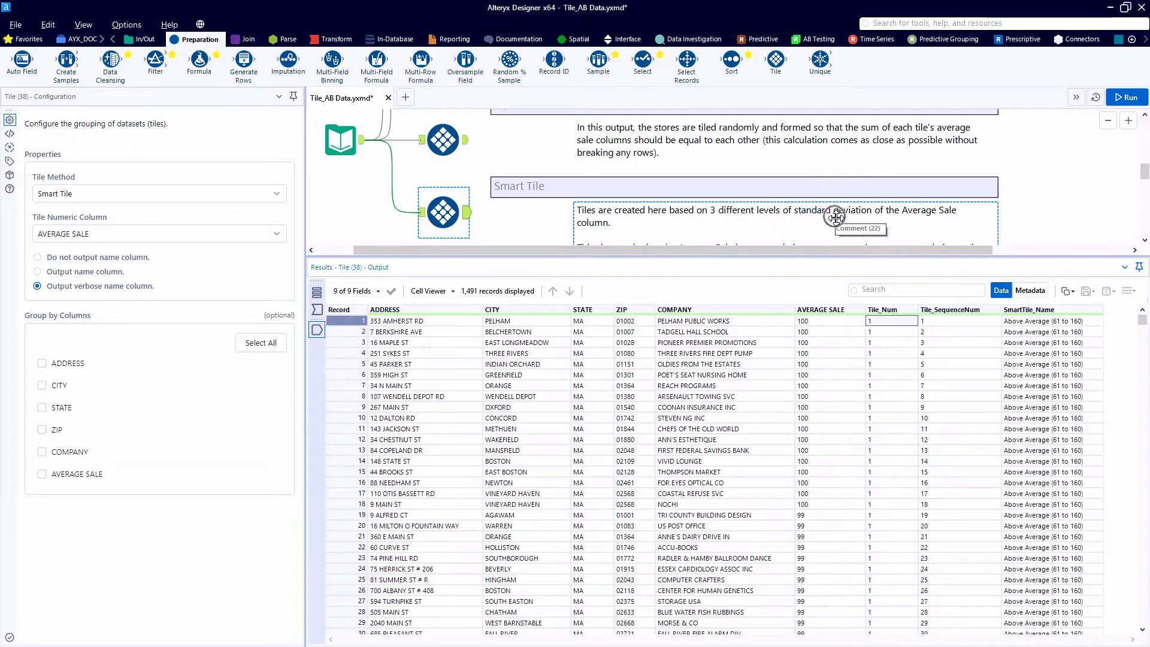
scroll("down", 3)
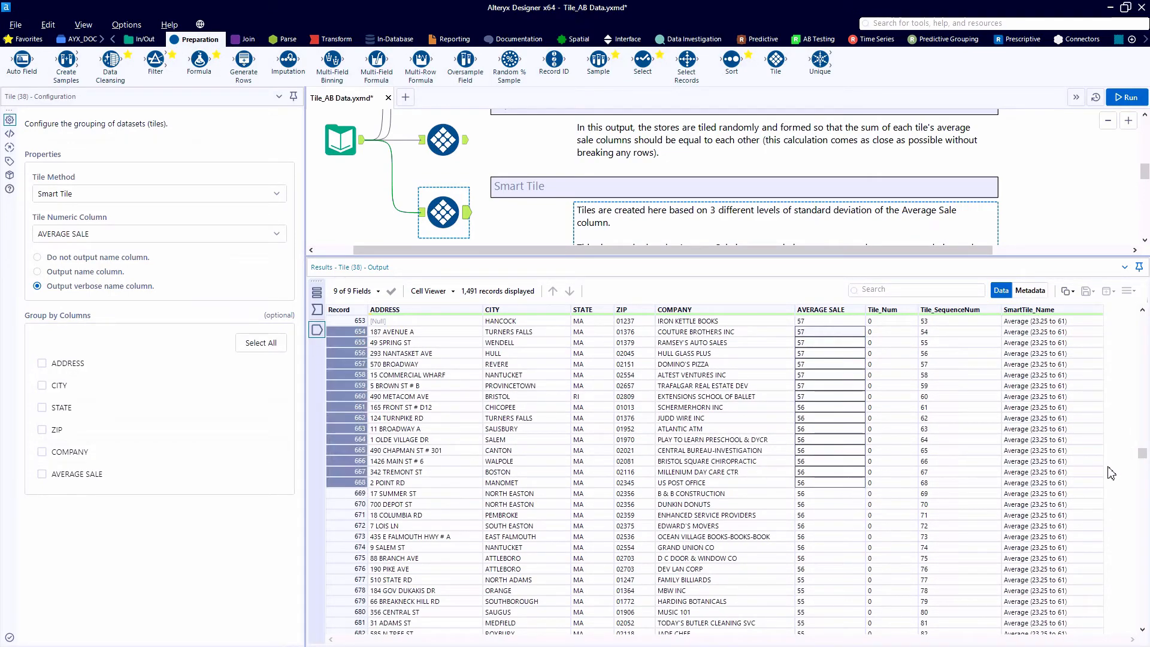
scroll("down", 3)
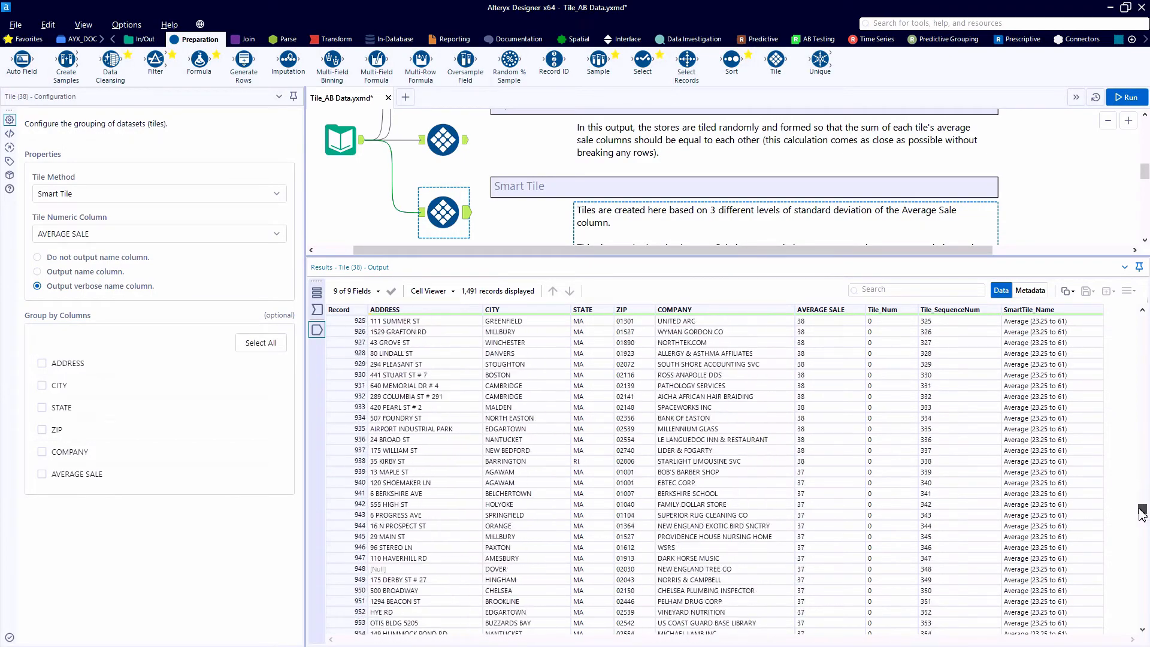
scroll("down", 3)
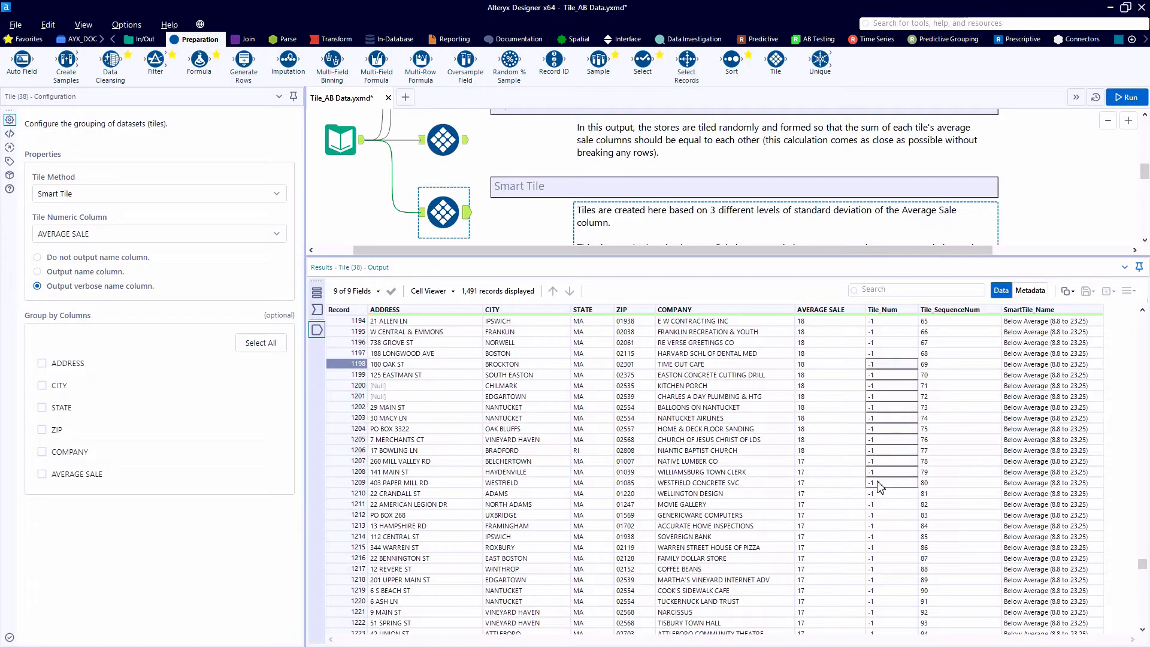
scroll("down", 3)
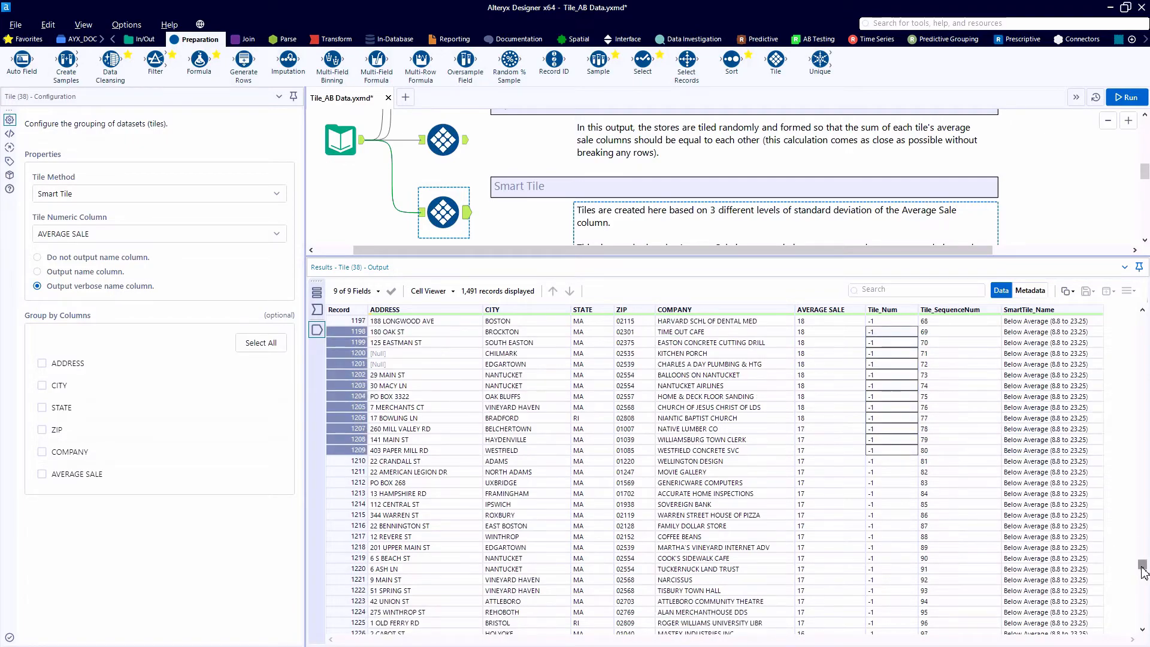
scroll("down", 3)
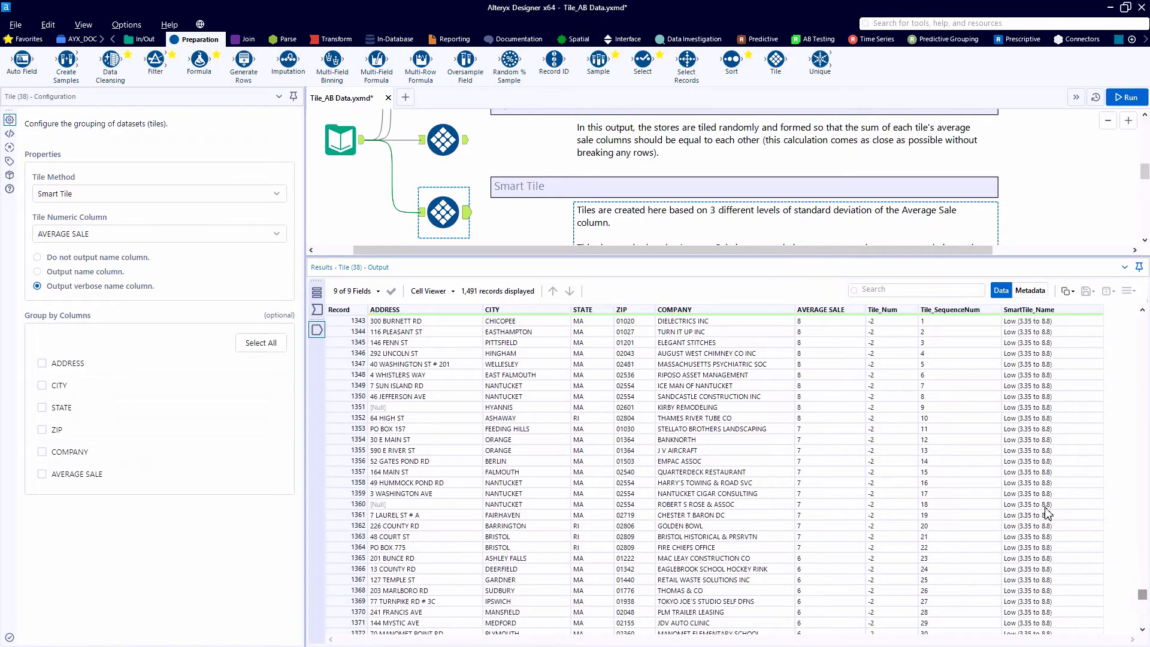
mouse_move(951, 369)
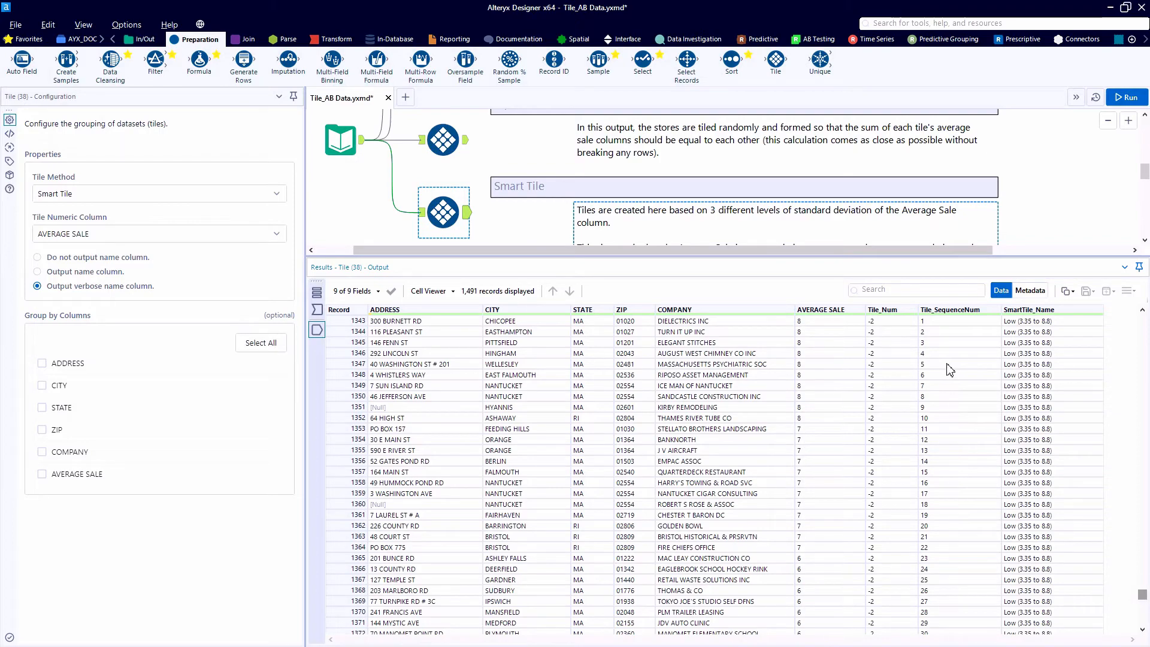
scroll("down", 3)
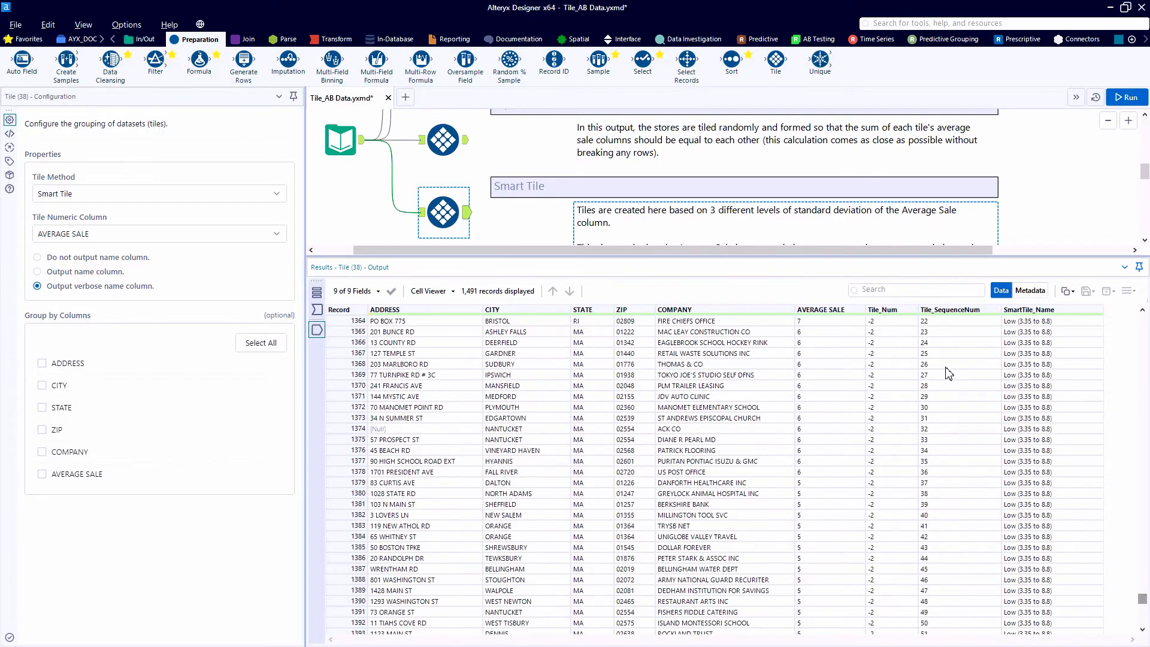
scroll("down", 3)
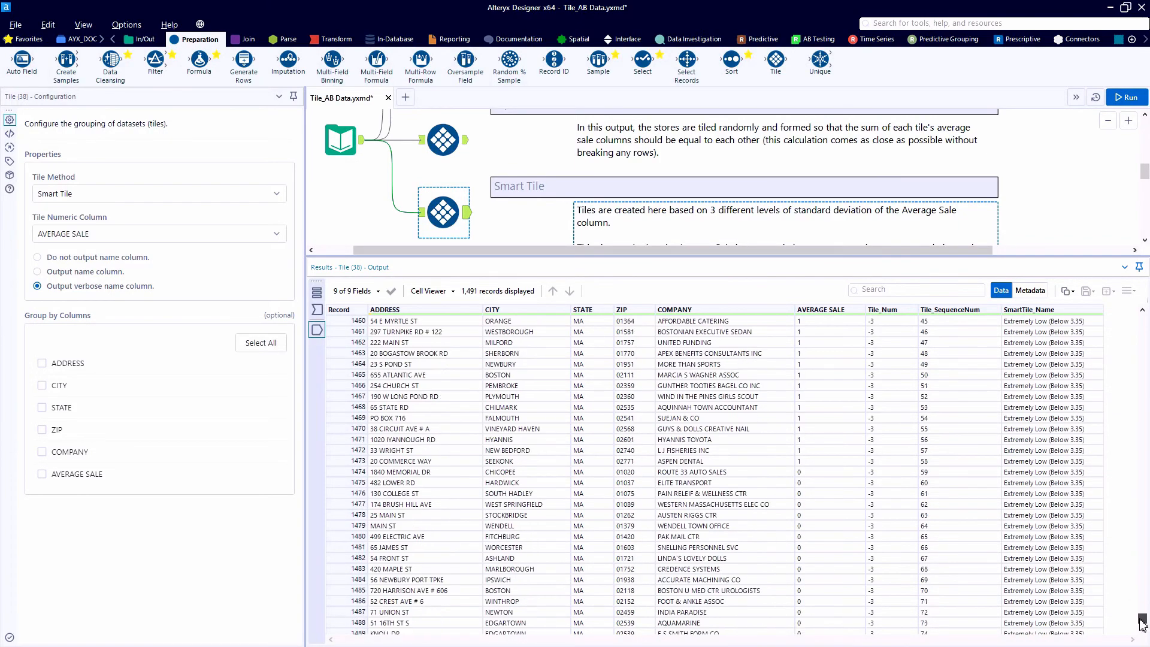
scroll("down", 3)
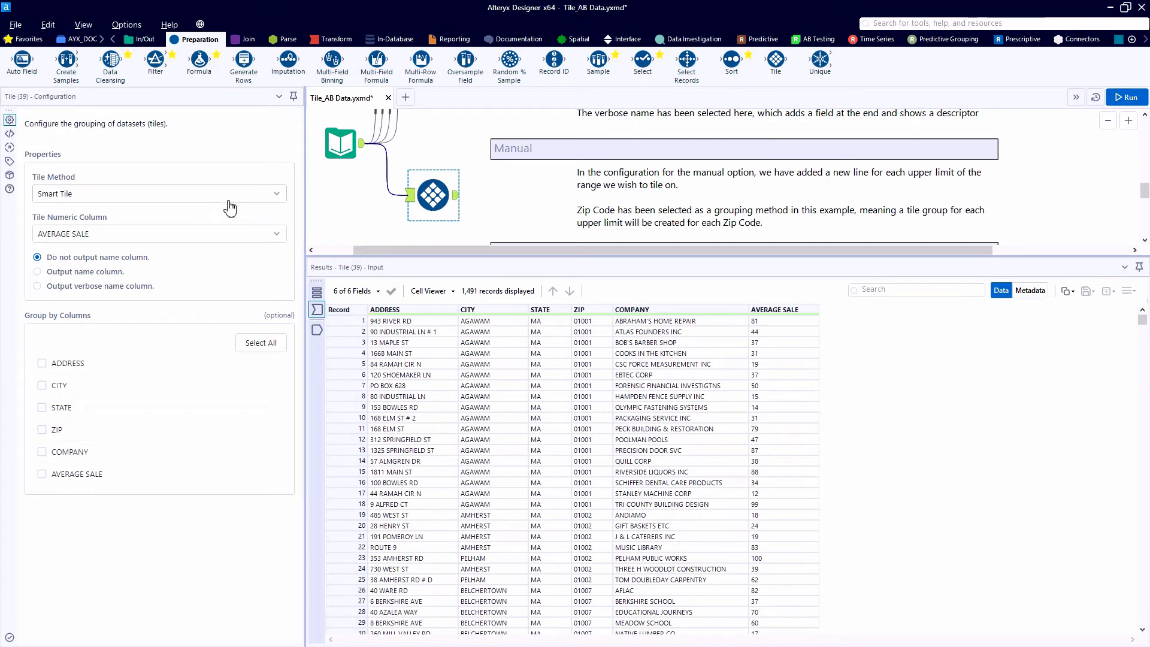
- Switch the Tile tool to Manual with cutoff 10, run, and view the Tile_Num output
left_click(158, 193)
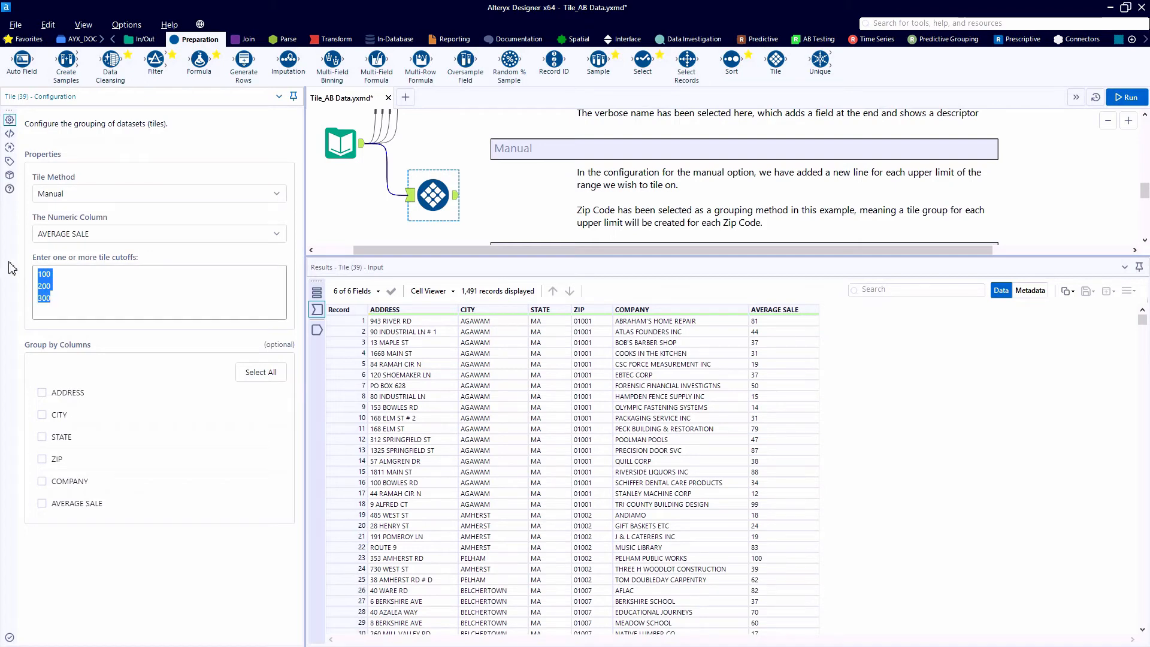
type("10")
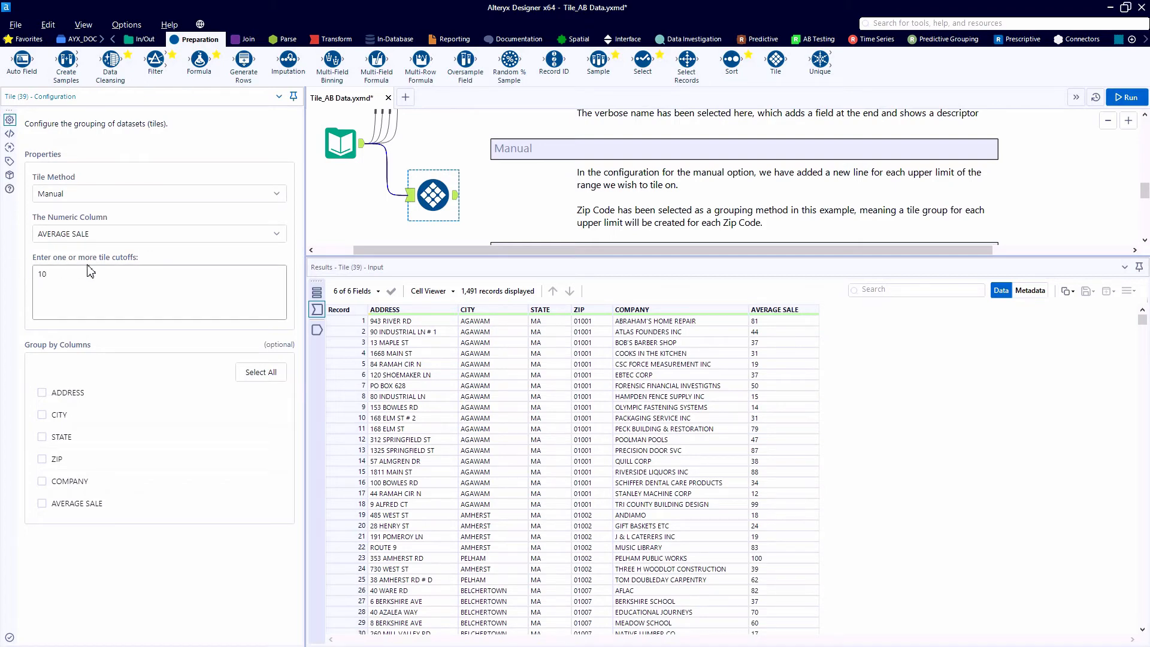
left_click(1127, 96)
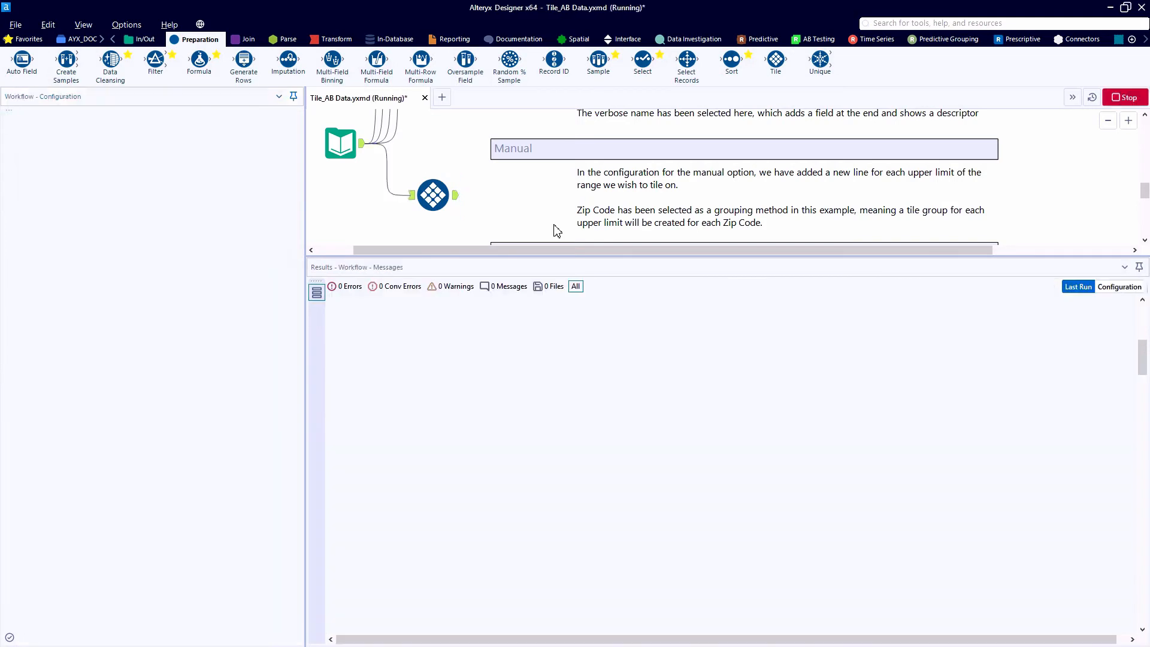
left_click(433, 194)
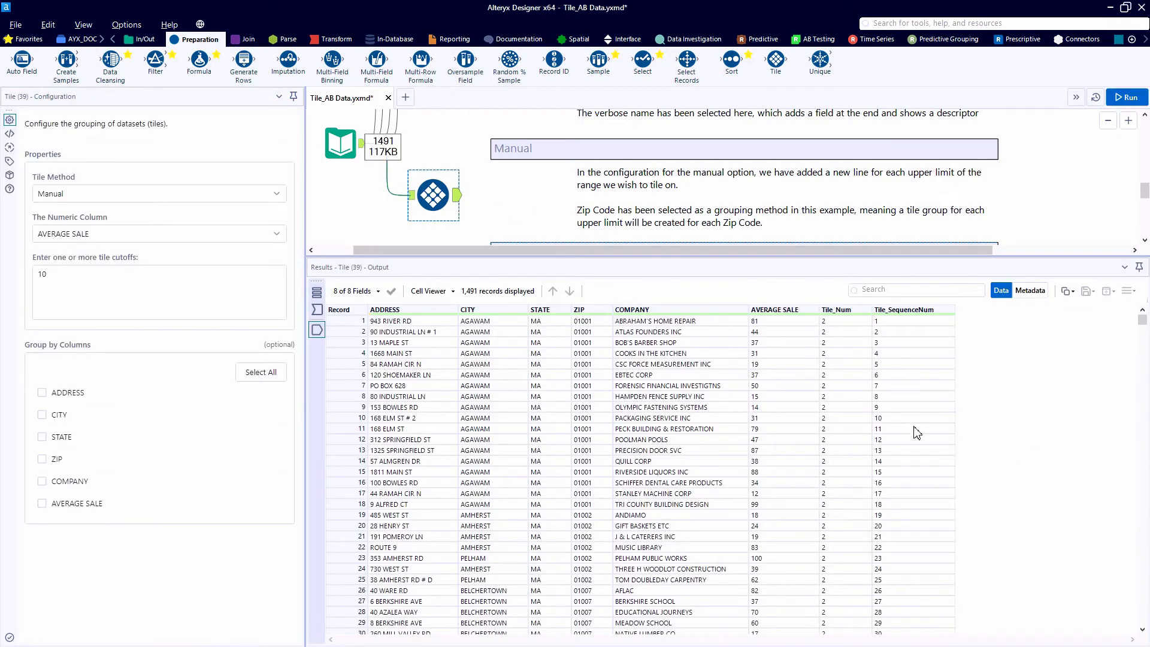
scroll("down", 3)
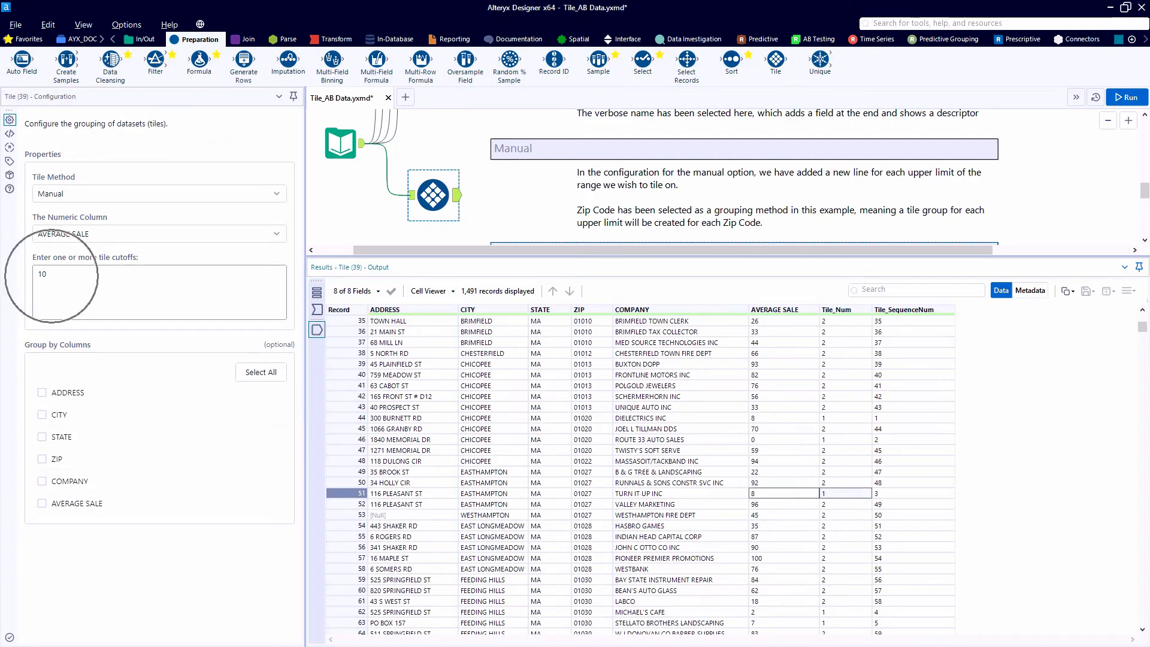
- Add manual cutoffs 50, 100 and 500 and group the tiles by ZIP
left_click(44, 273)
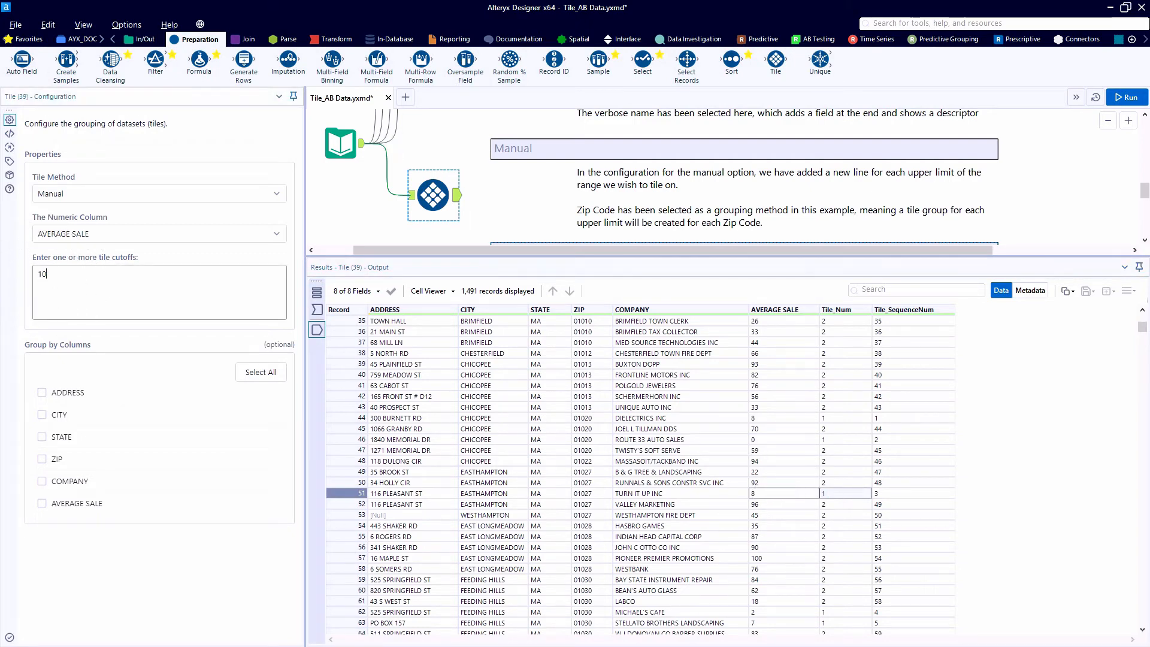
type("50")
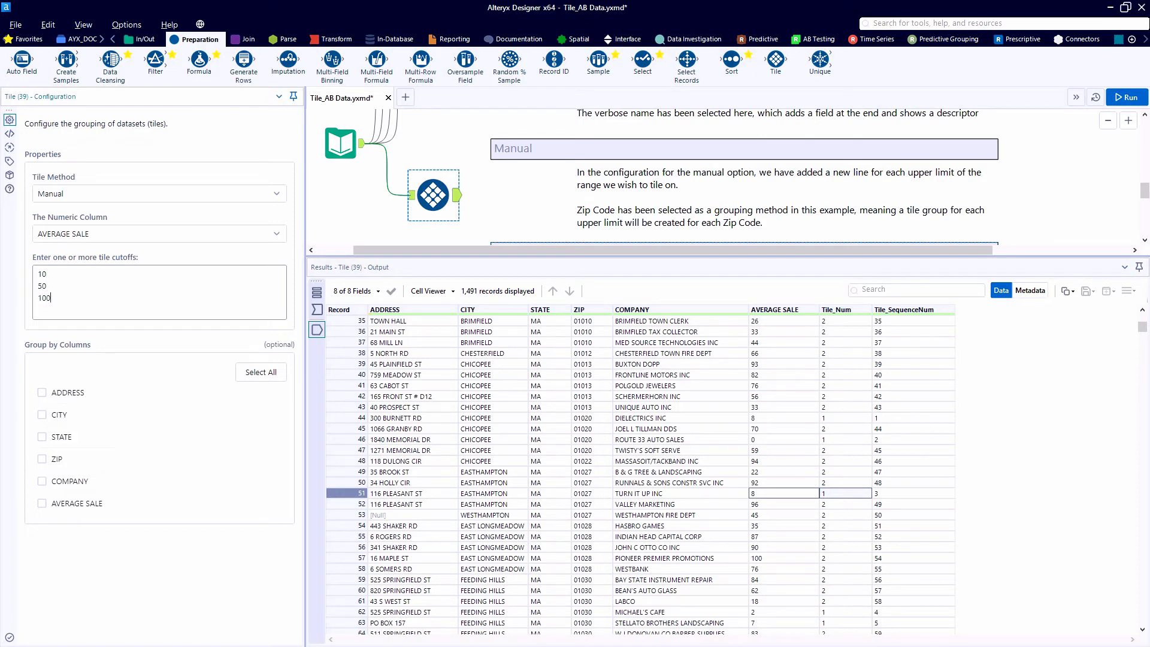
type("500")
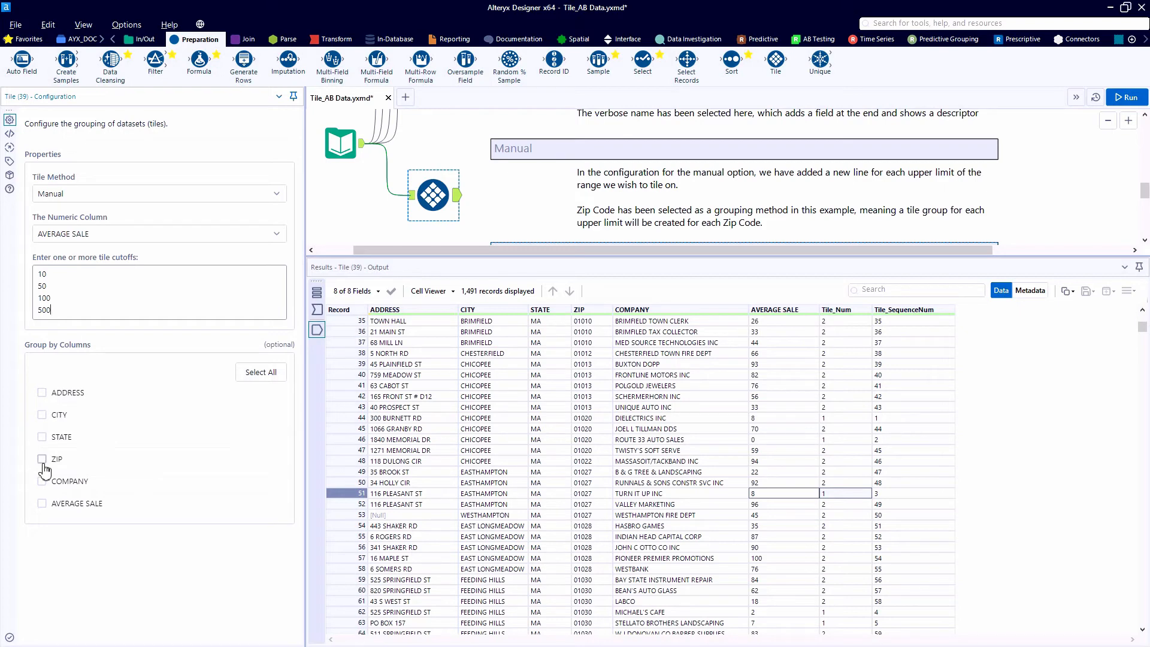
left_click(42, 459)
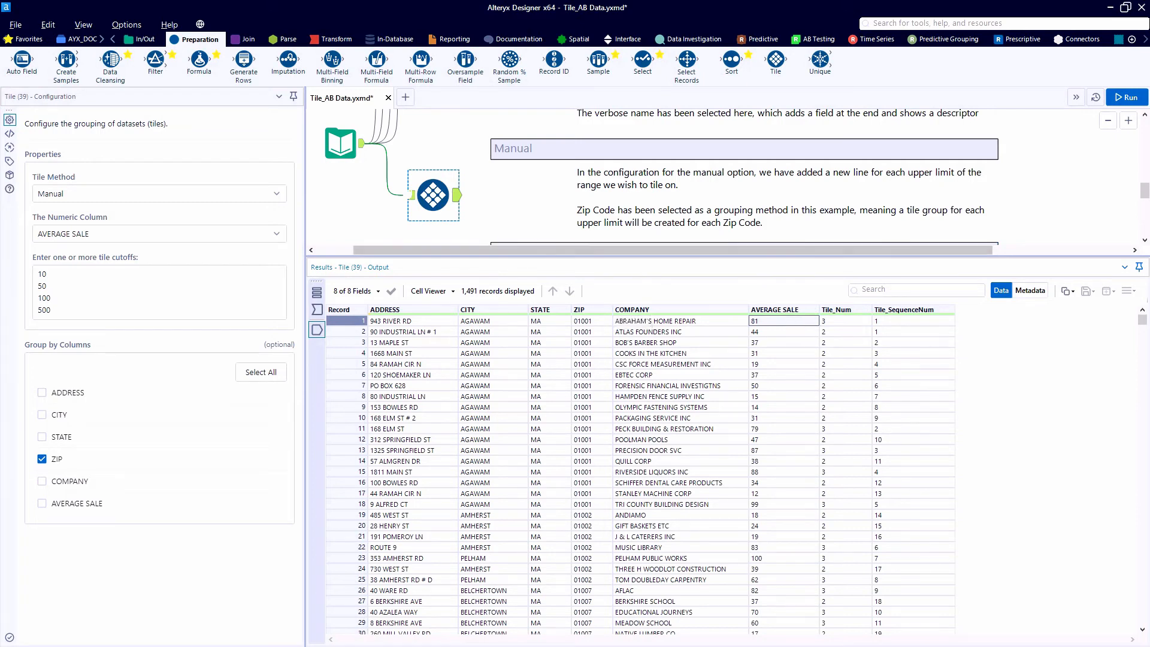
left_click(350, 131)
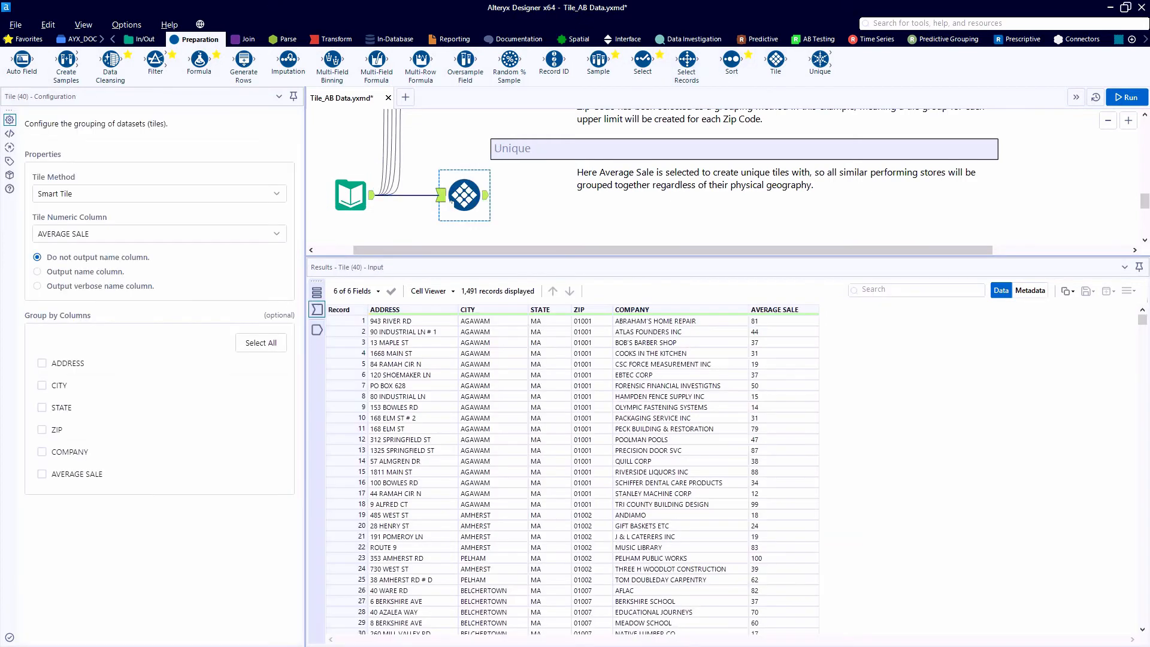
- Set Tile (40) to Unique Value on CITY and AVERAGE SALE, leaving records unsorted
left_click(158, 193)
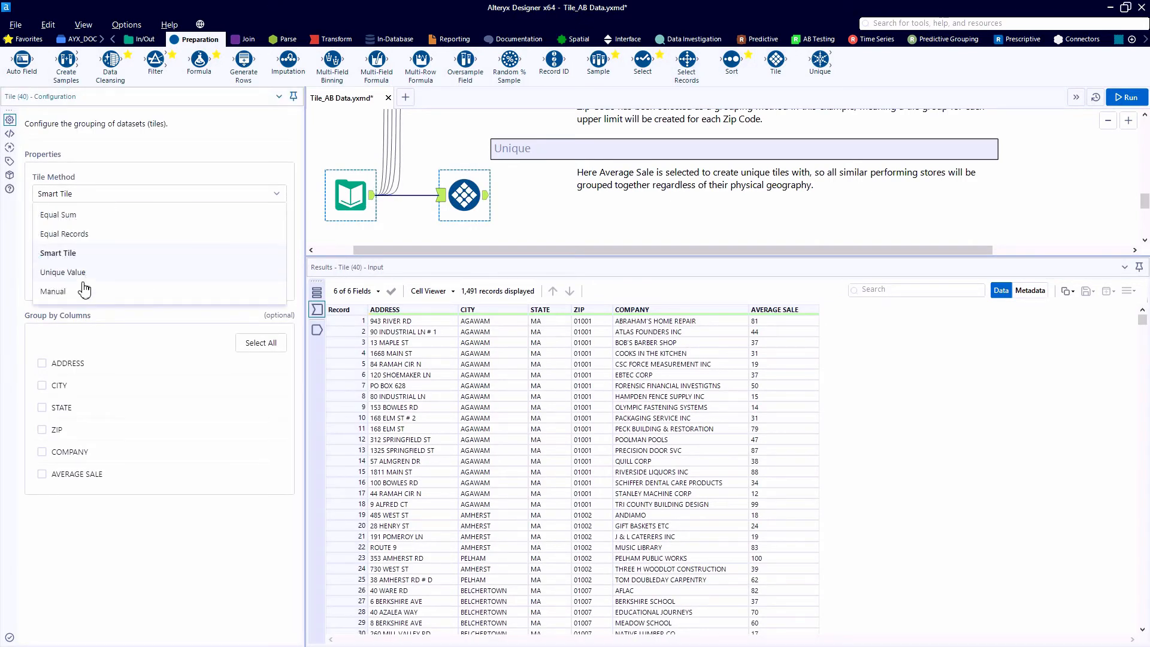
left_click(62, 272)
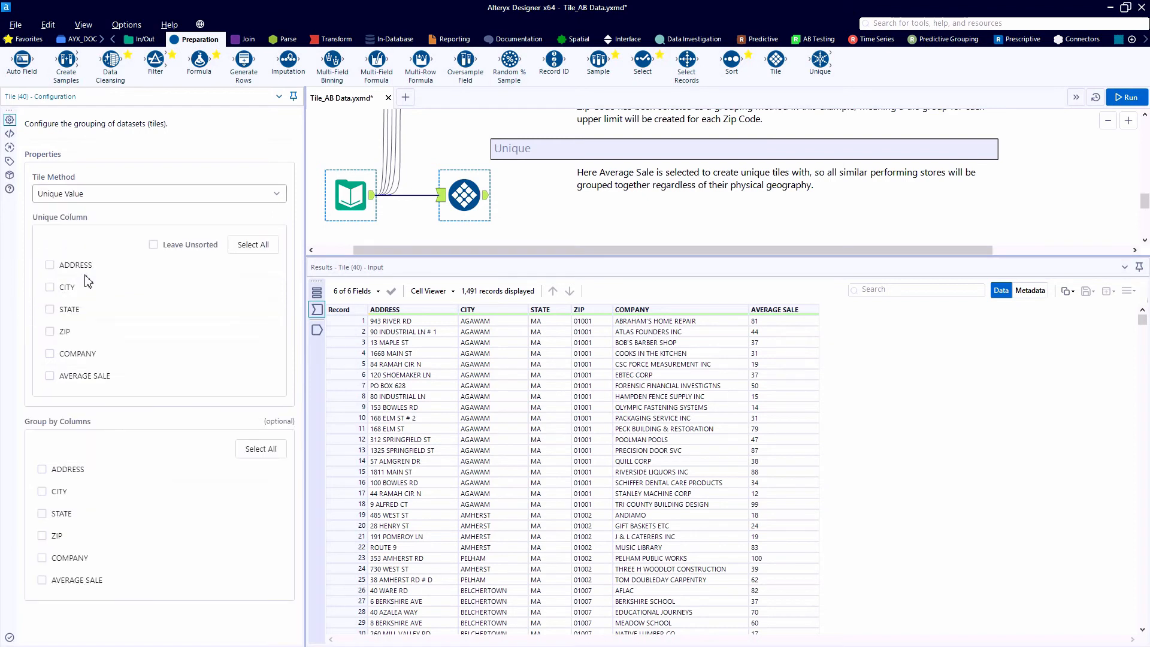
left_click(50, 287)
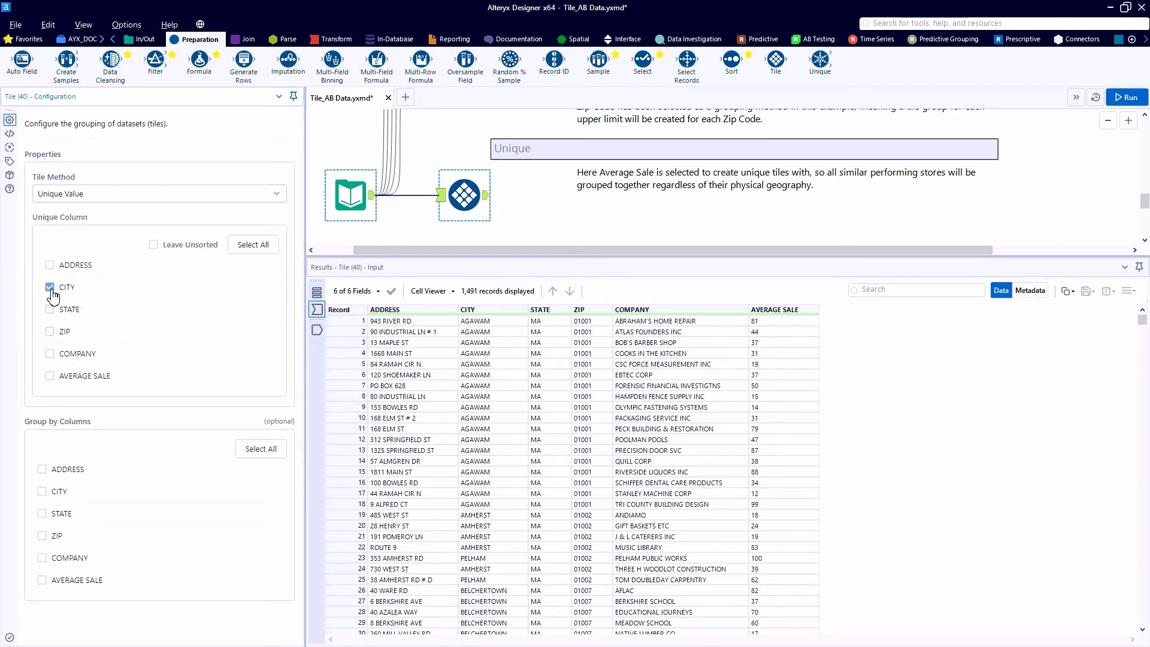
left_click(50, 287)
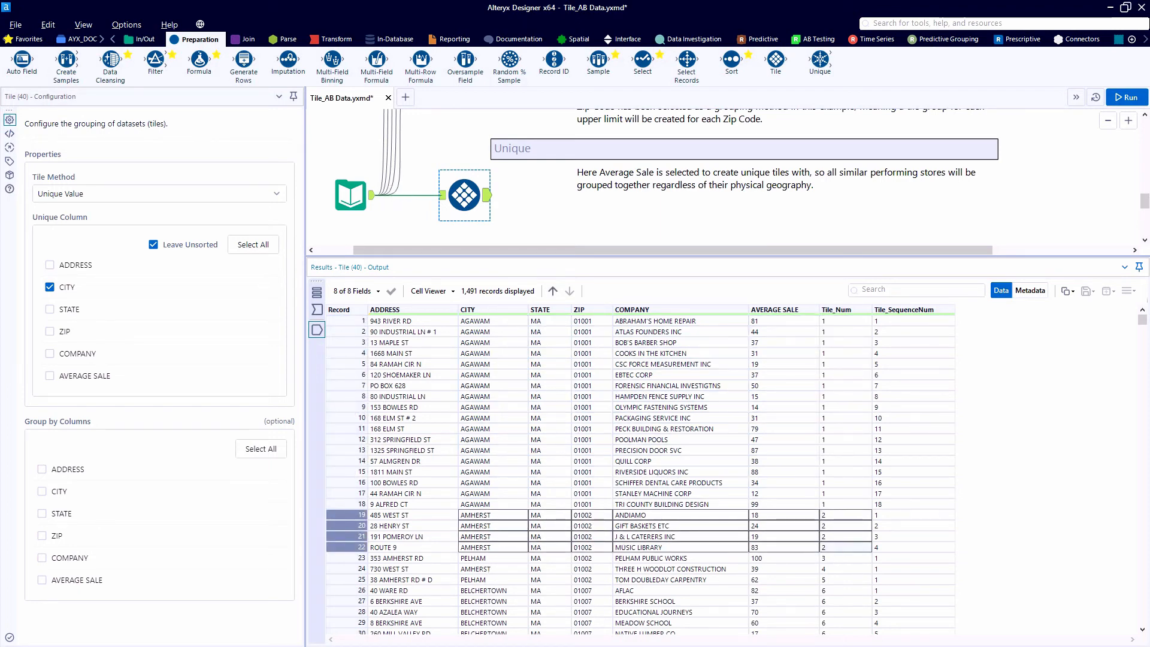
left_click(50, 375)
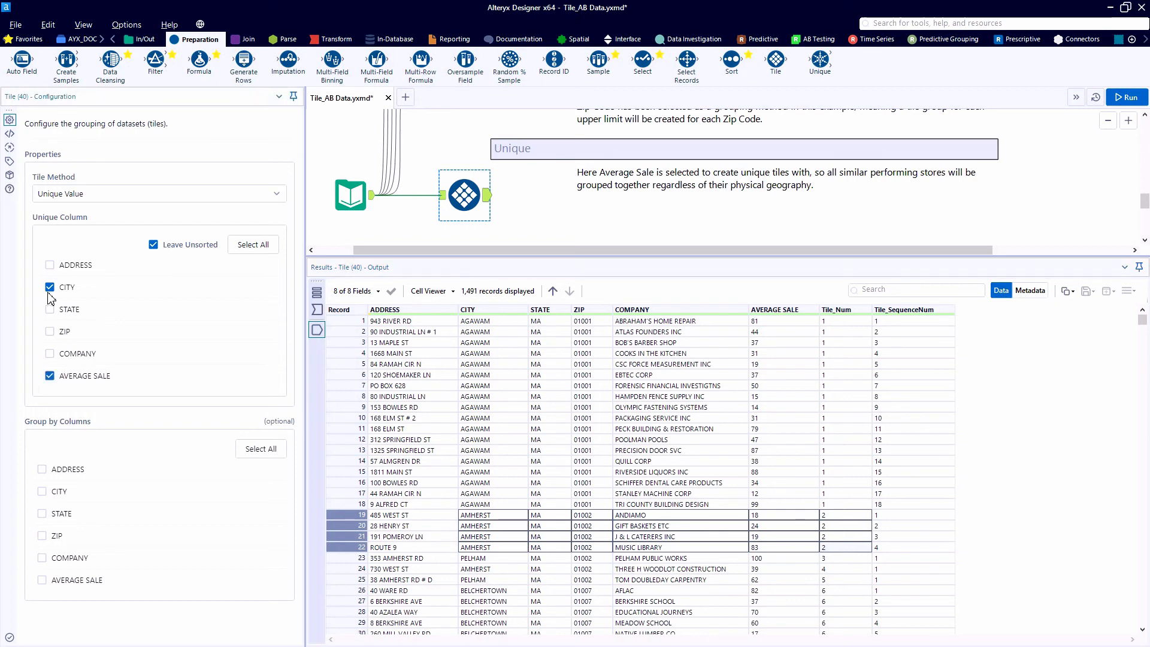
- Drop CITY from Unique Value tiling, keeping only sorted AVERAGE SALE, and review Tile_Num results
left_click(153, 244)
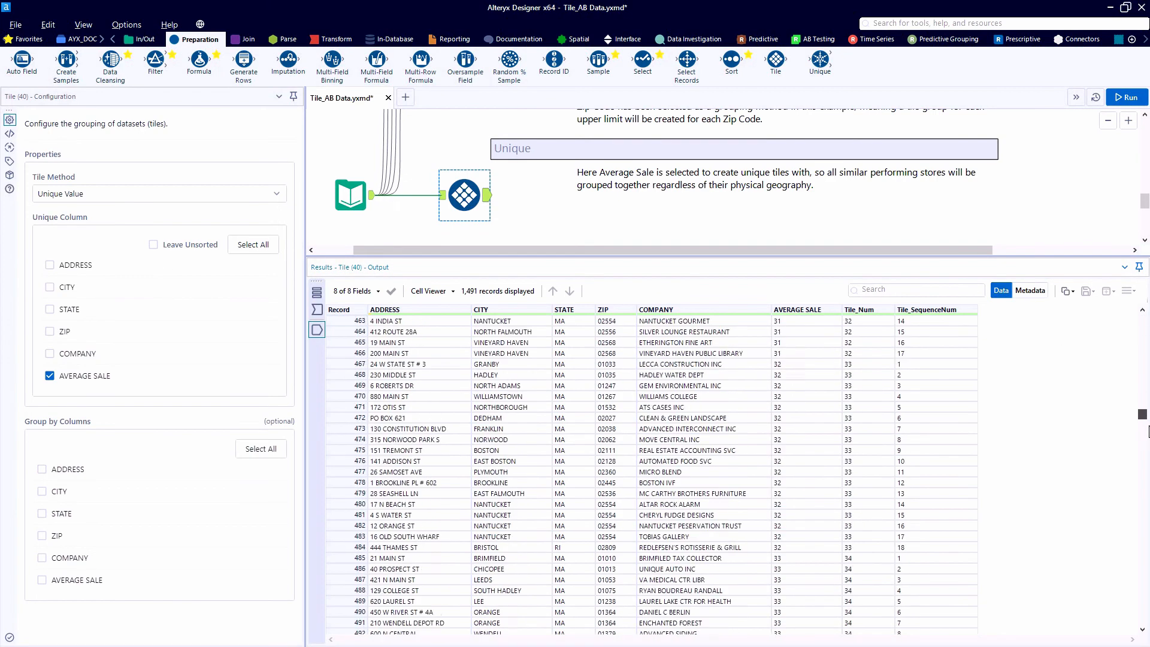
scroll("down", 3)
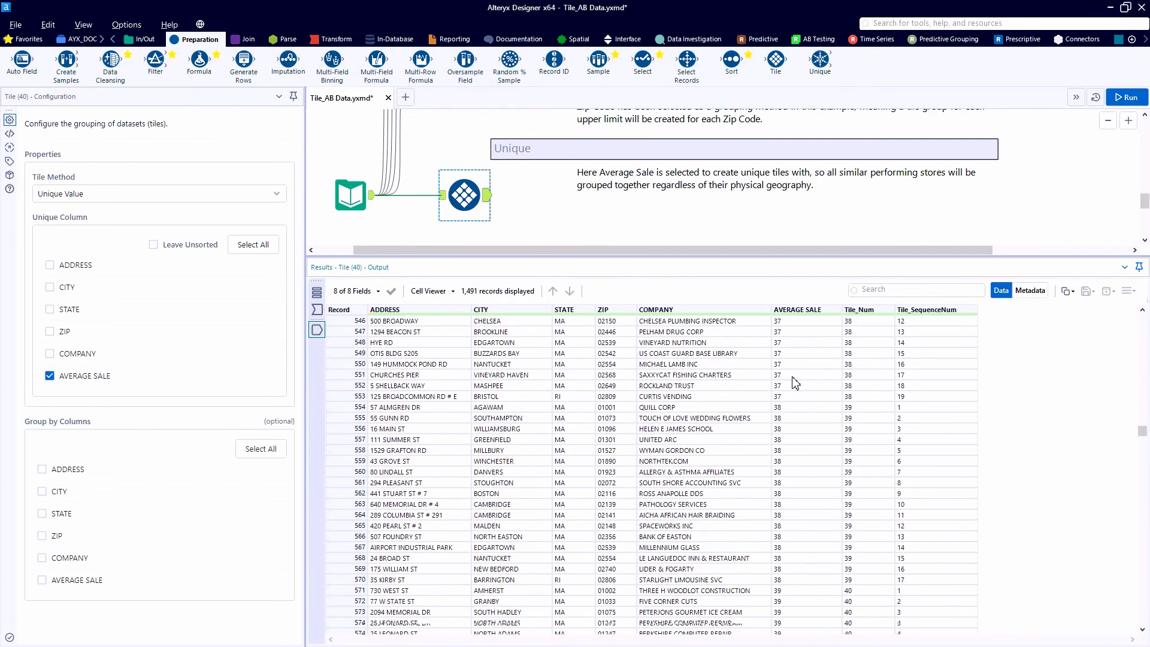
scroll("down", 3)
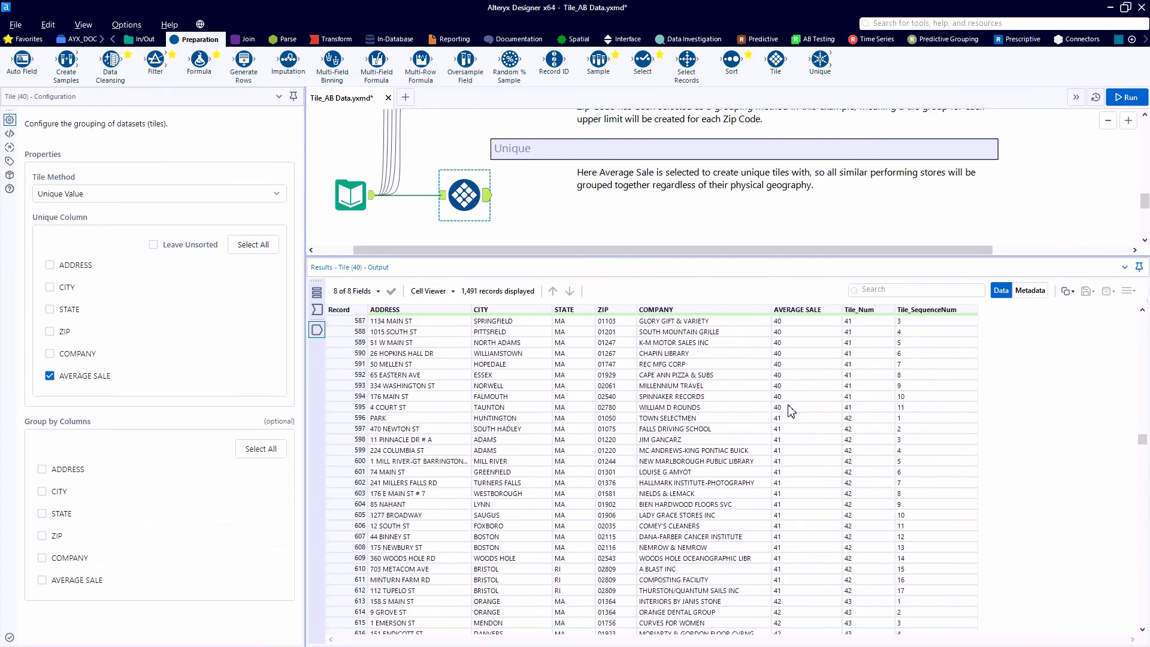
scroll("down", 3)
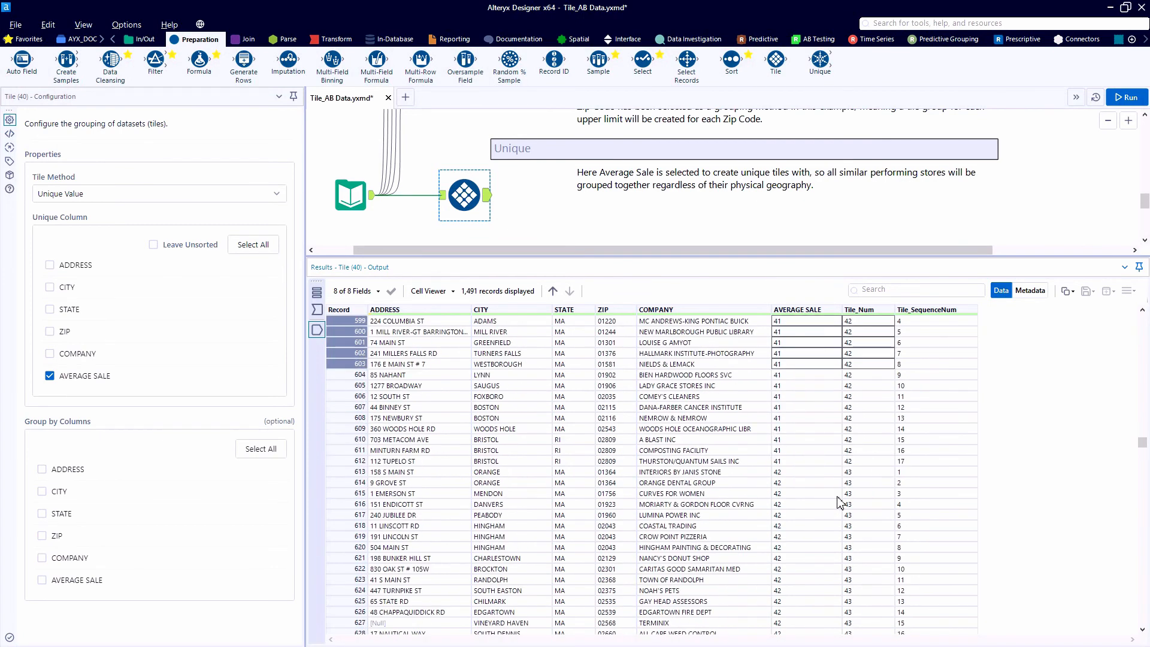